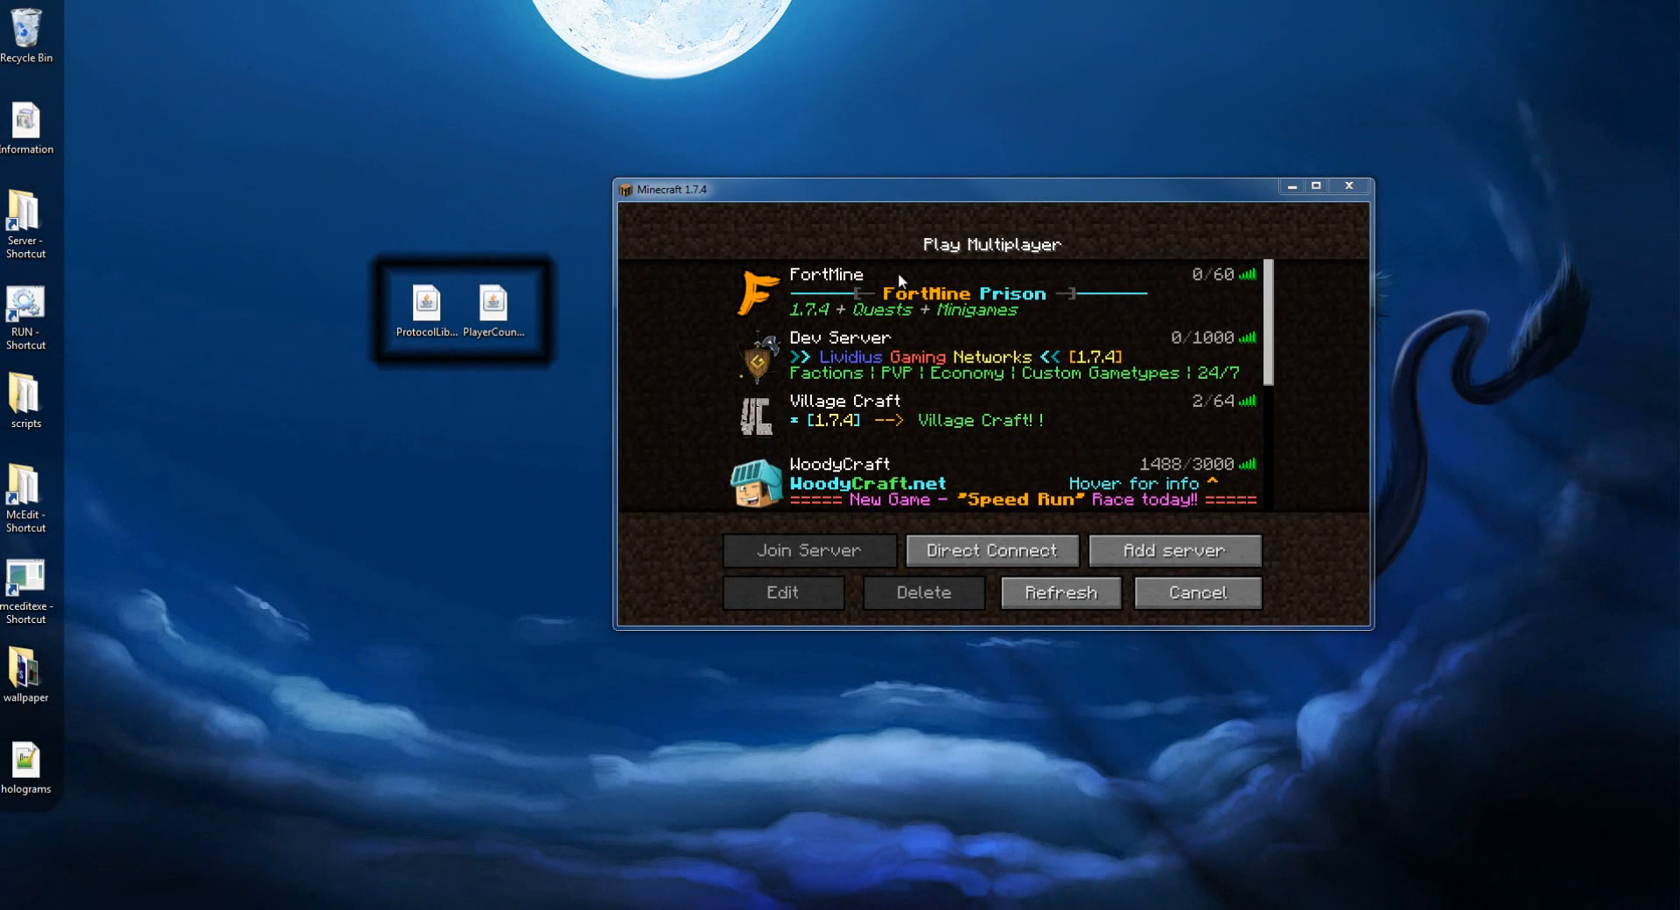
Open plugins > PlayerCountMessage > config.yml from Explorer in Notepad++.
left_click(494, 302)
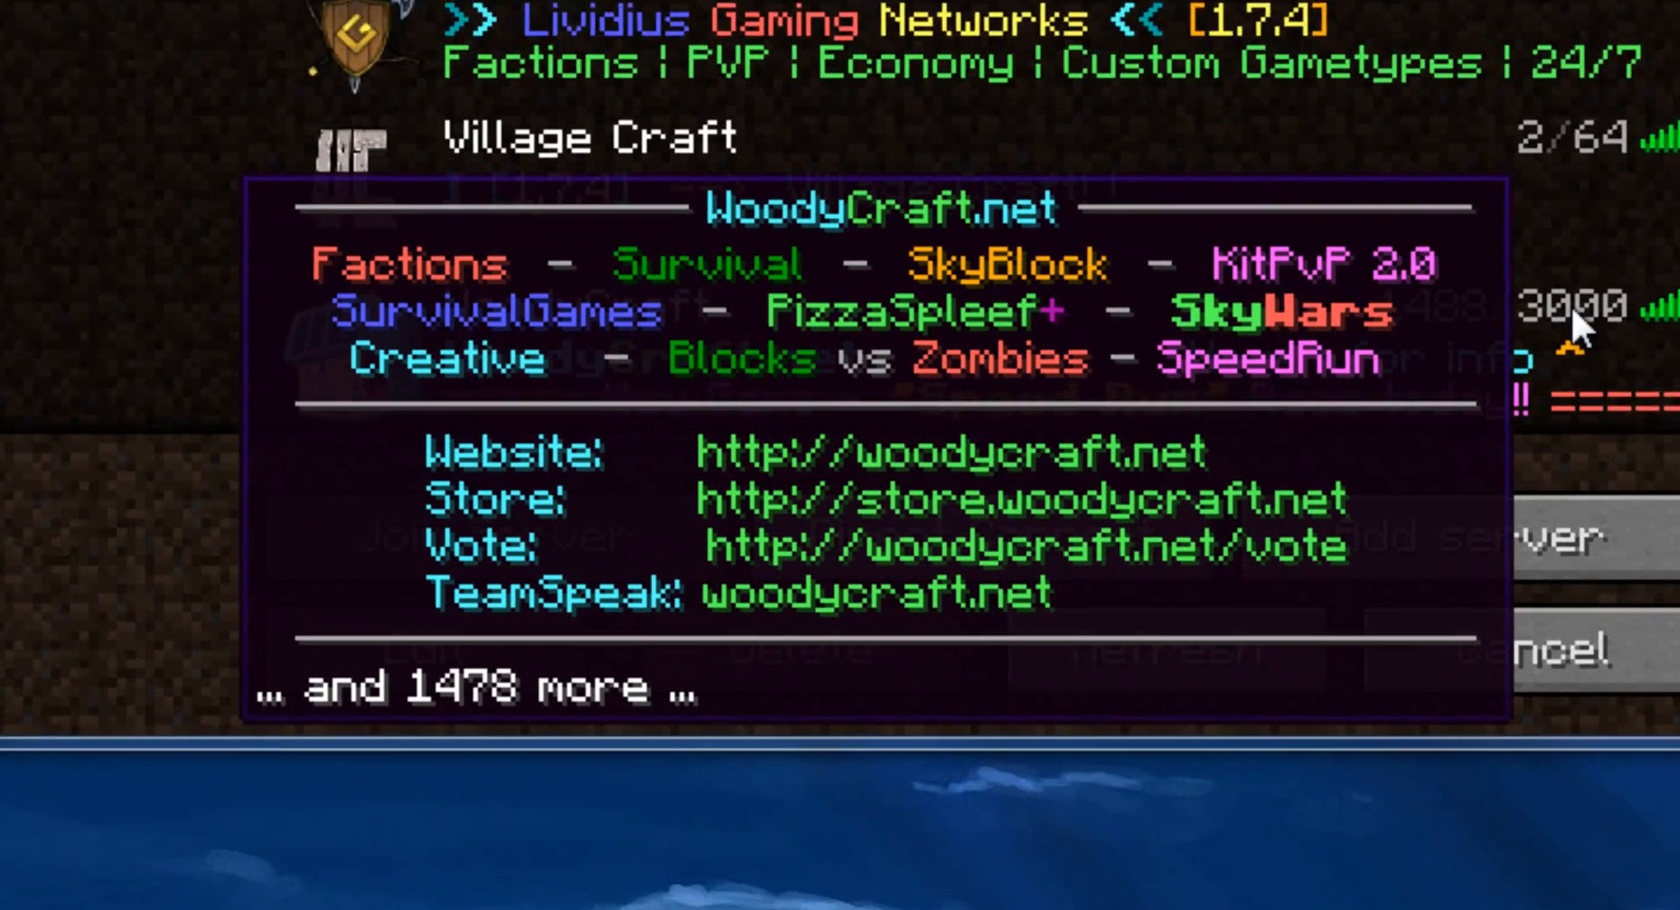
scroll("down", 3)
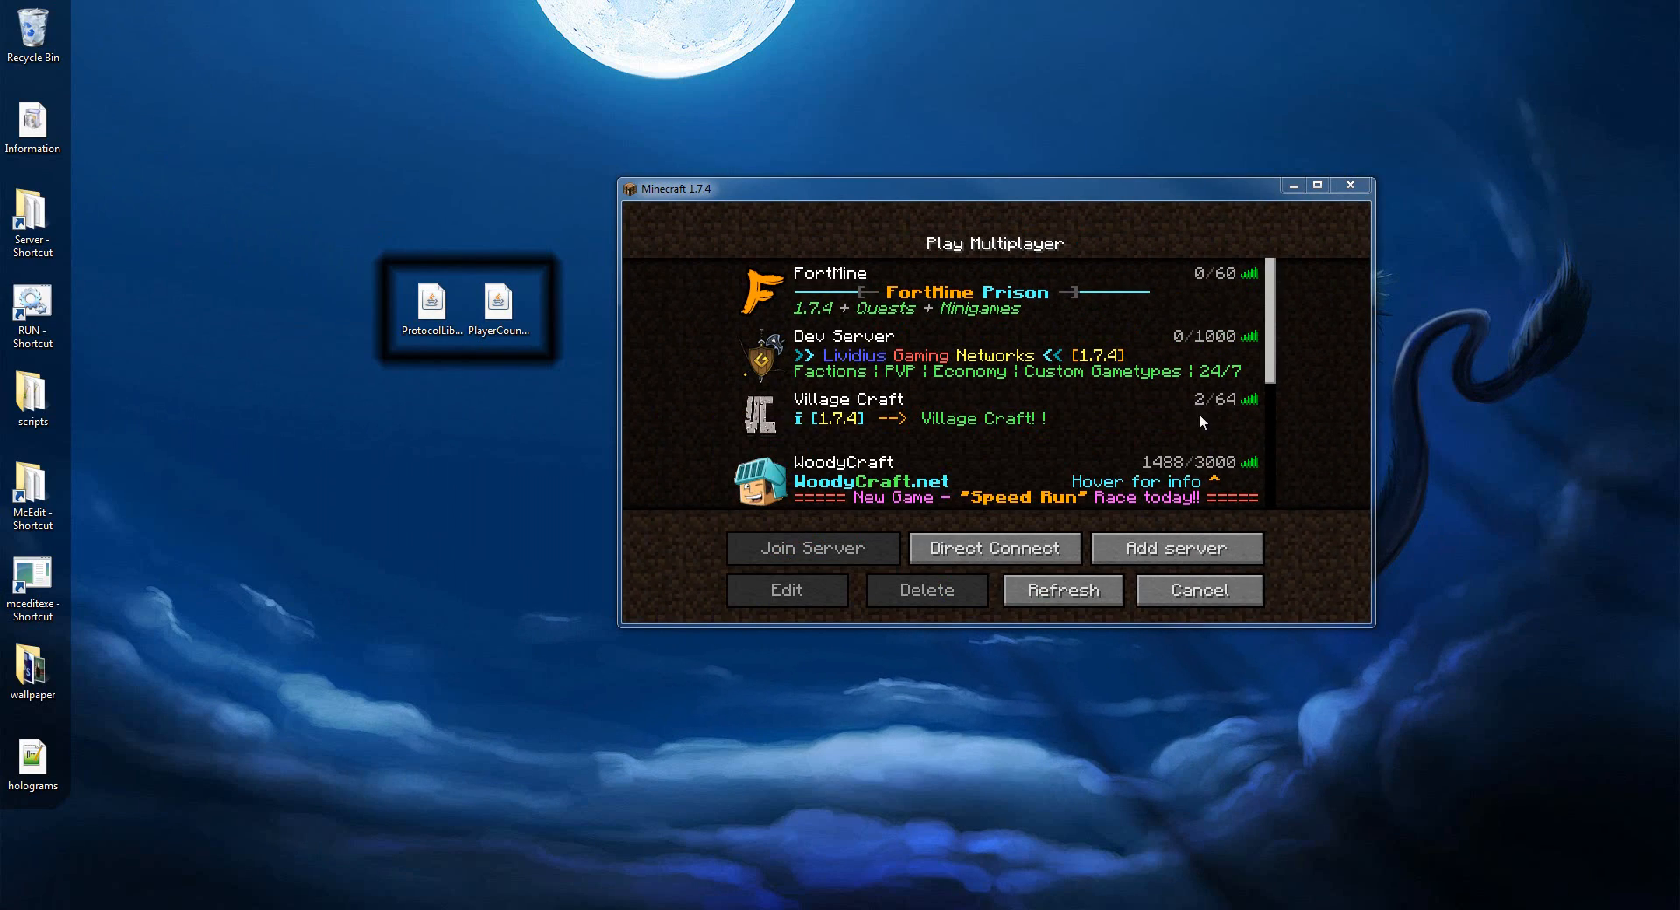
mouse_move(1334, 196)
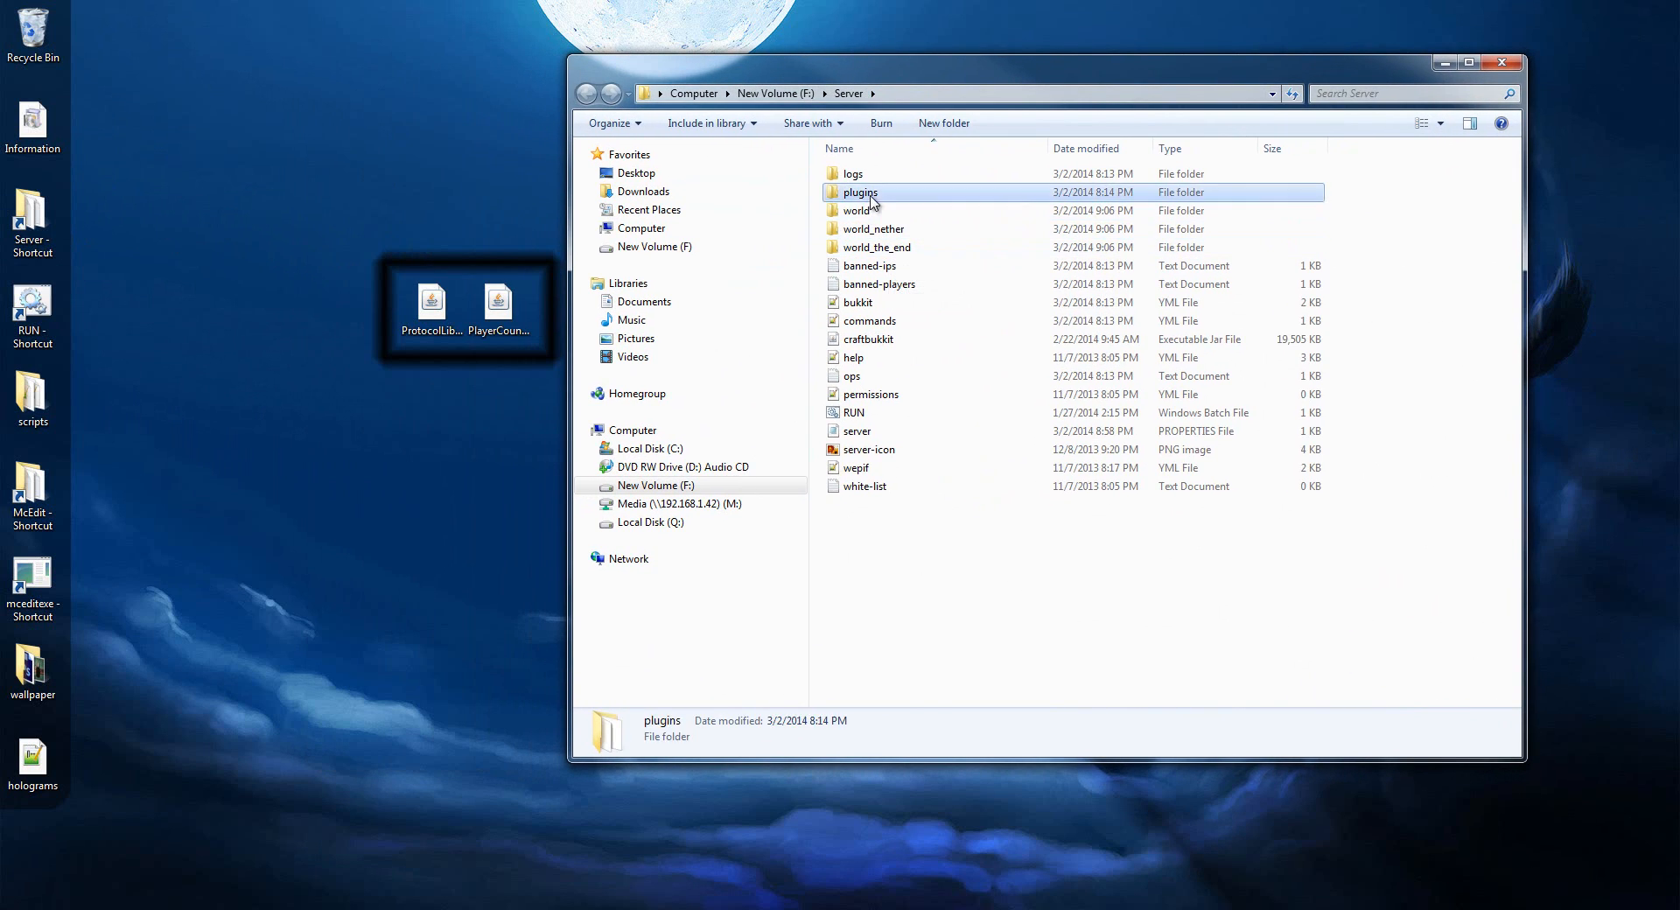
double_click(859, 192)
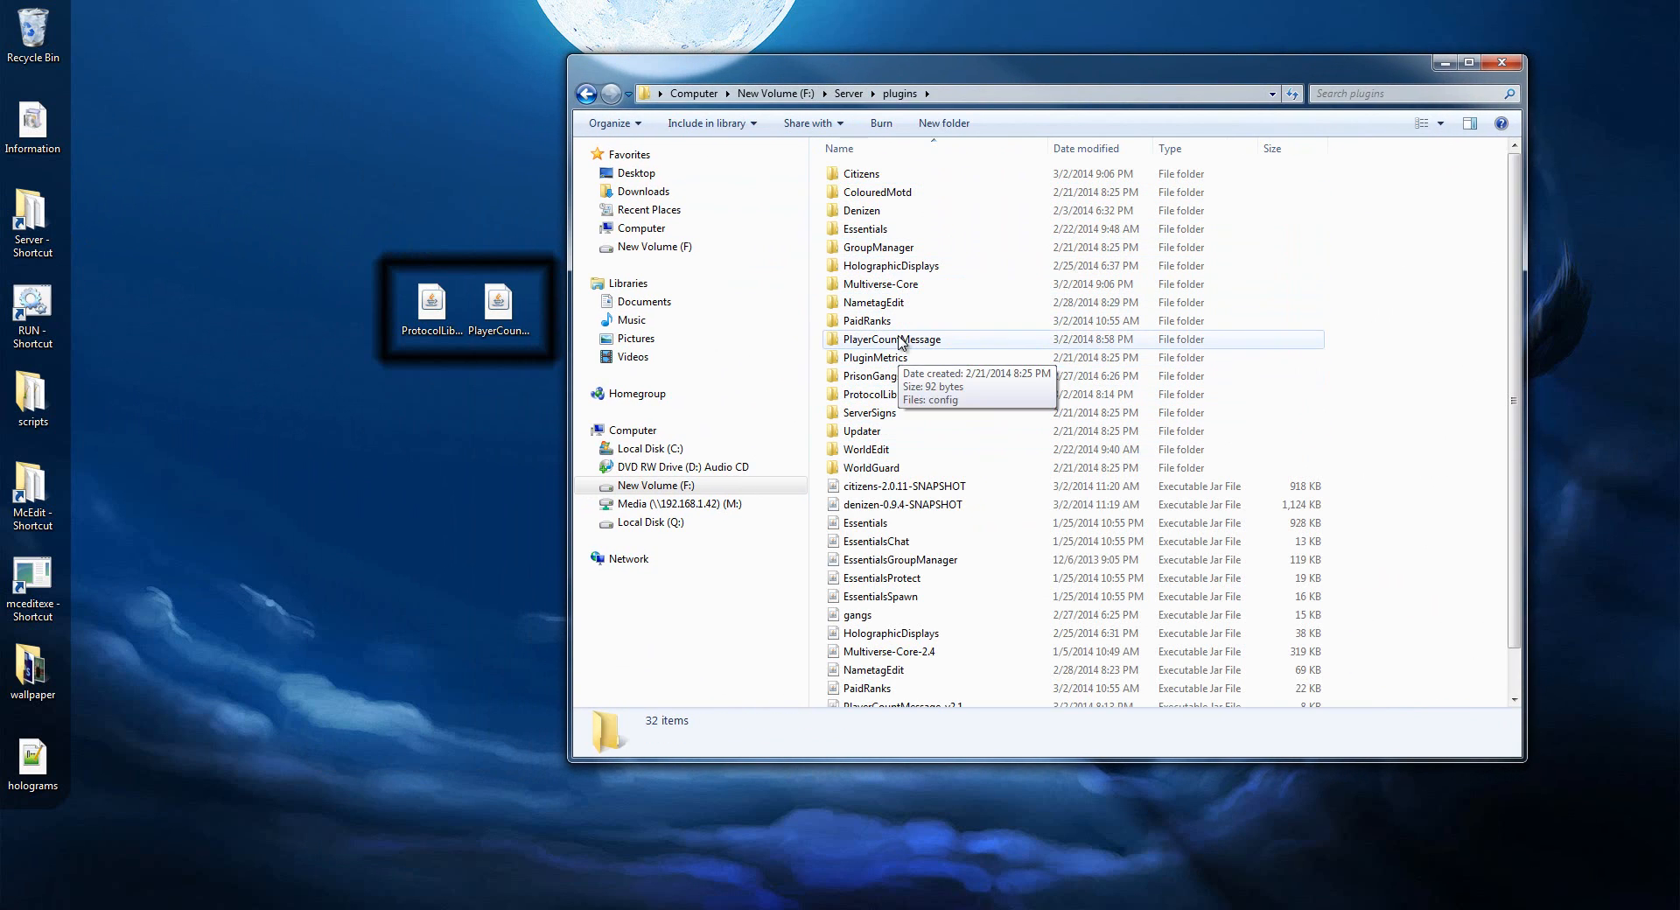
double_click(892, 339)
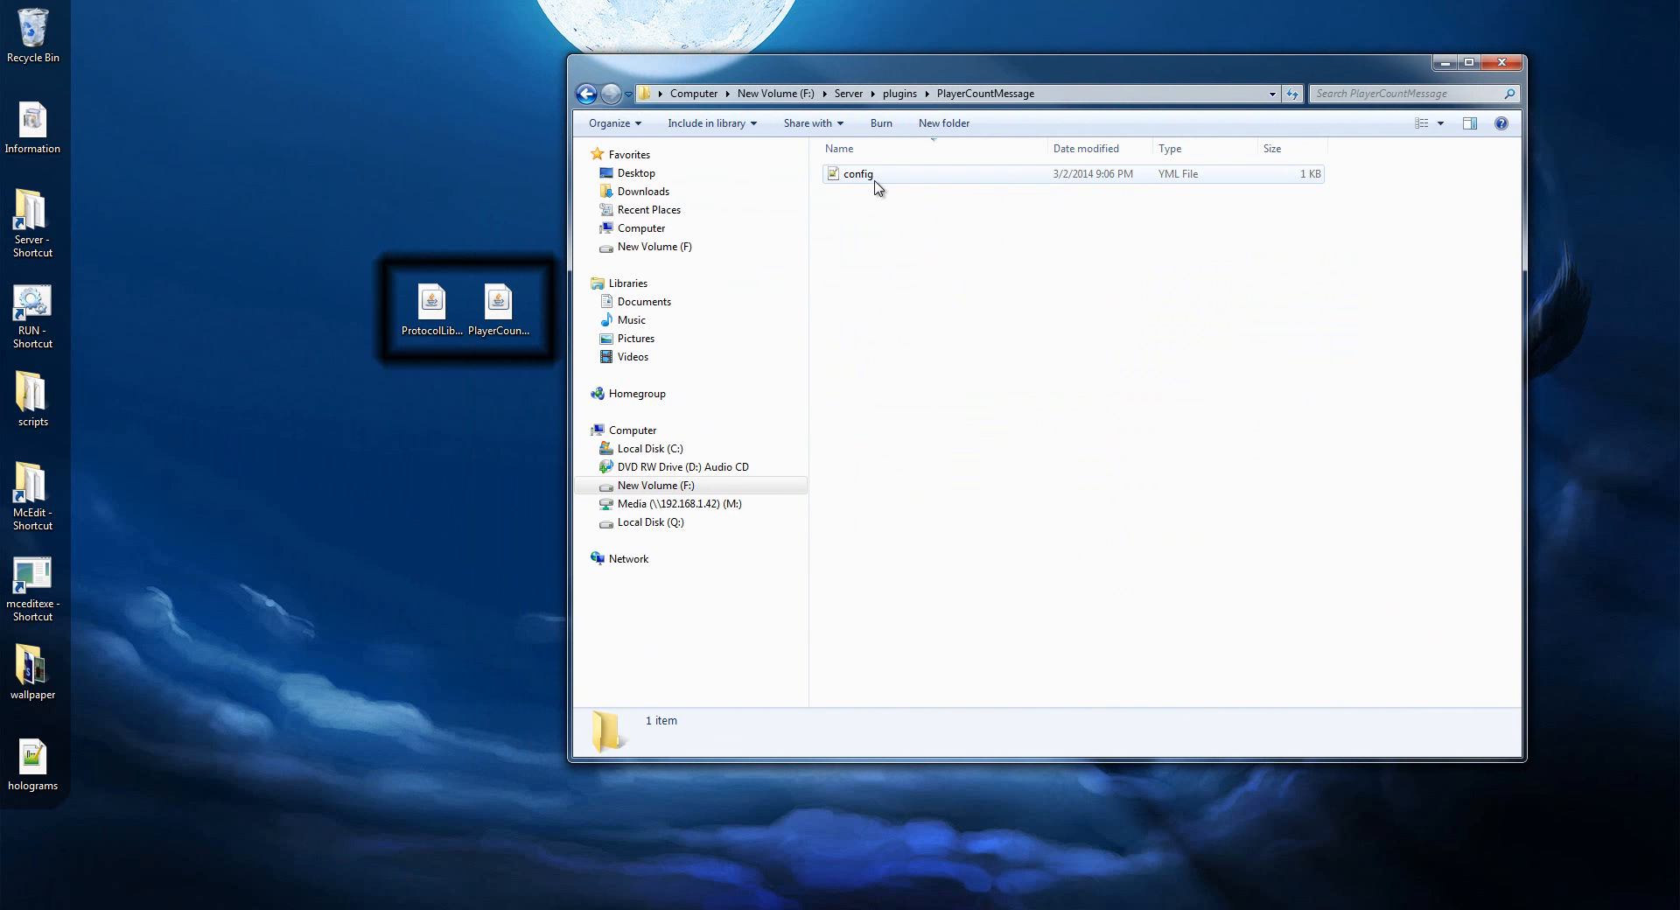
left_click(858, 174)
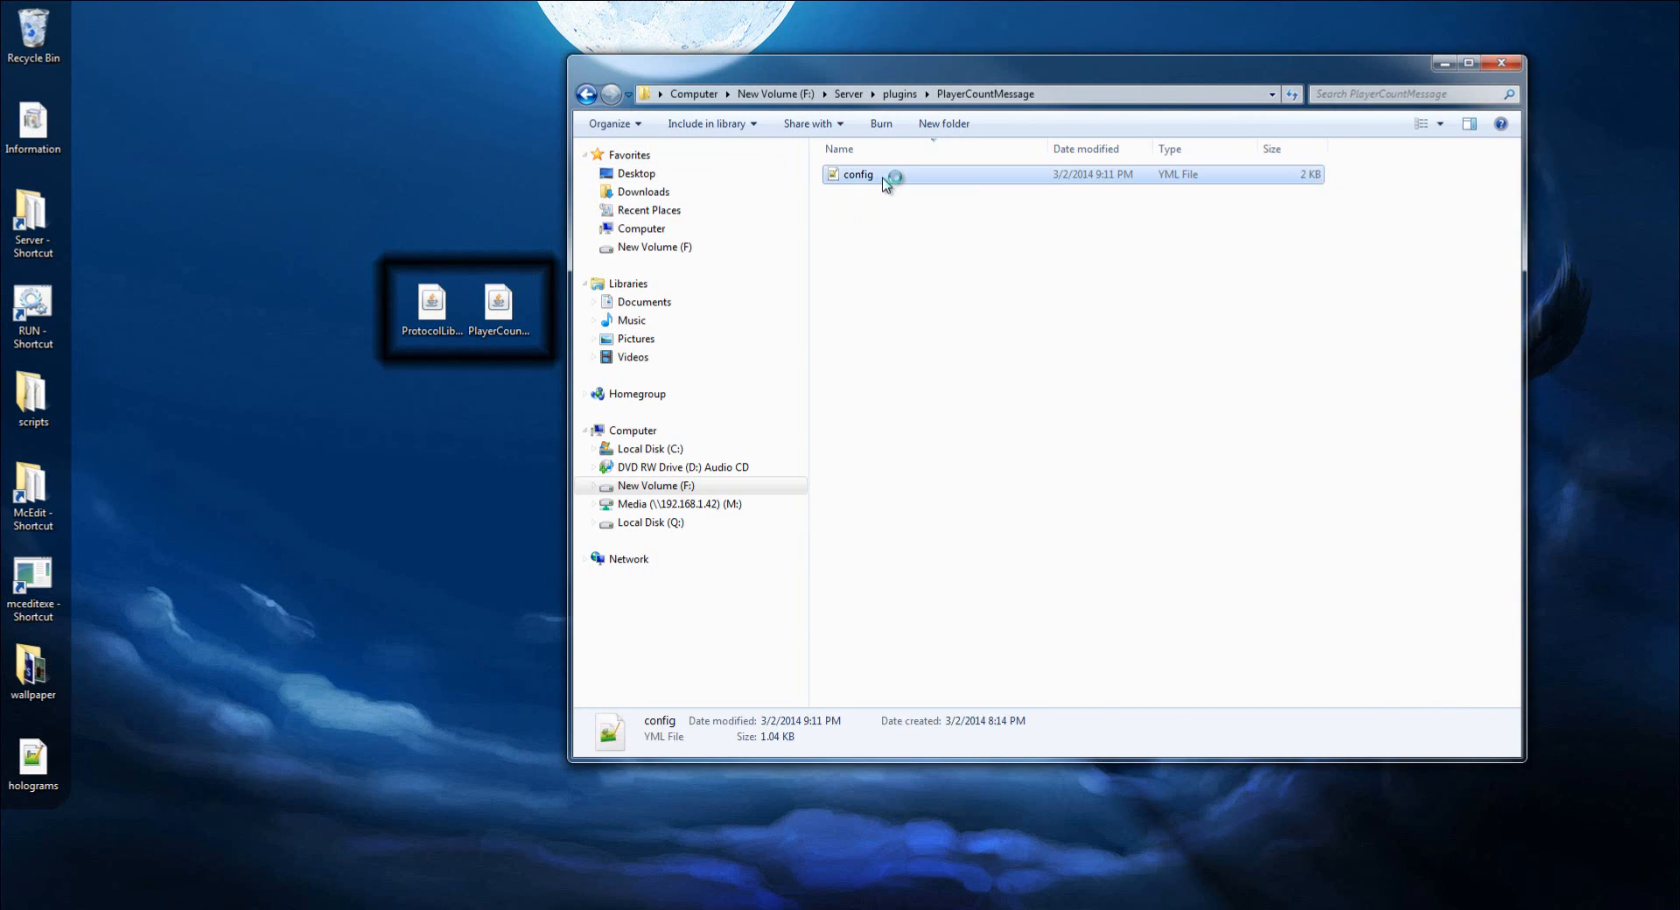
double_click(857, 173)
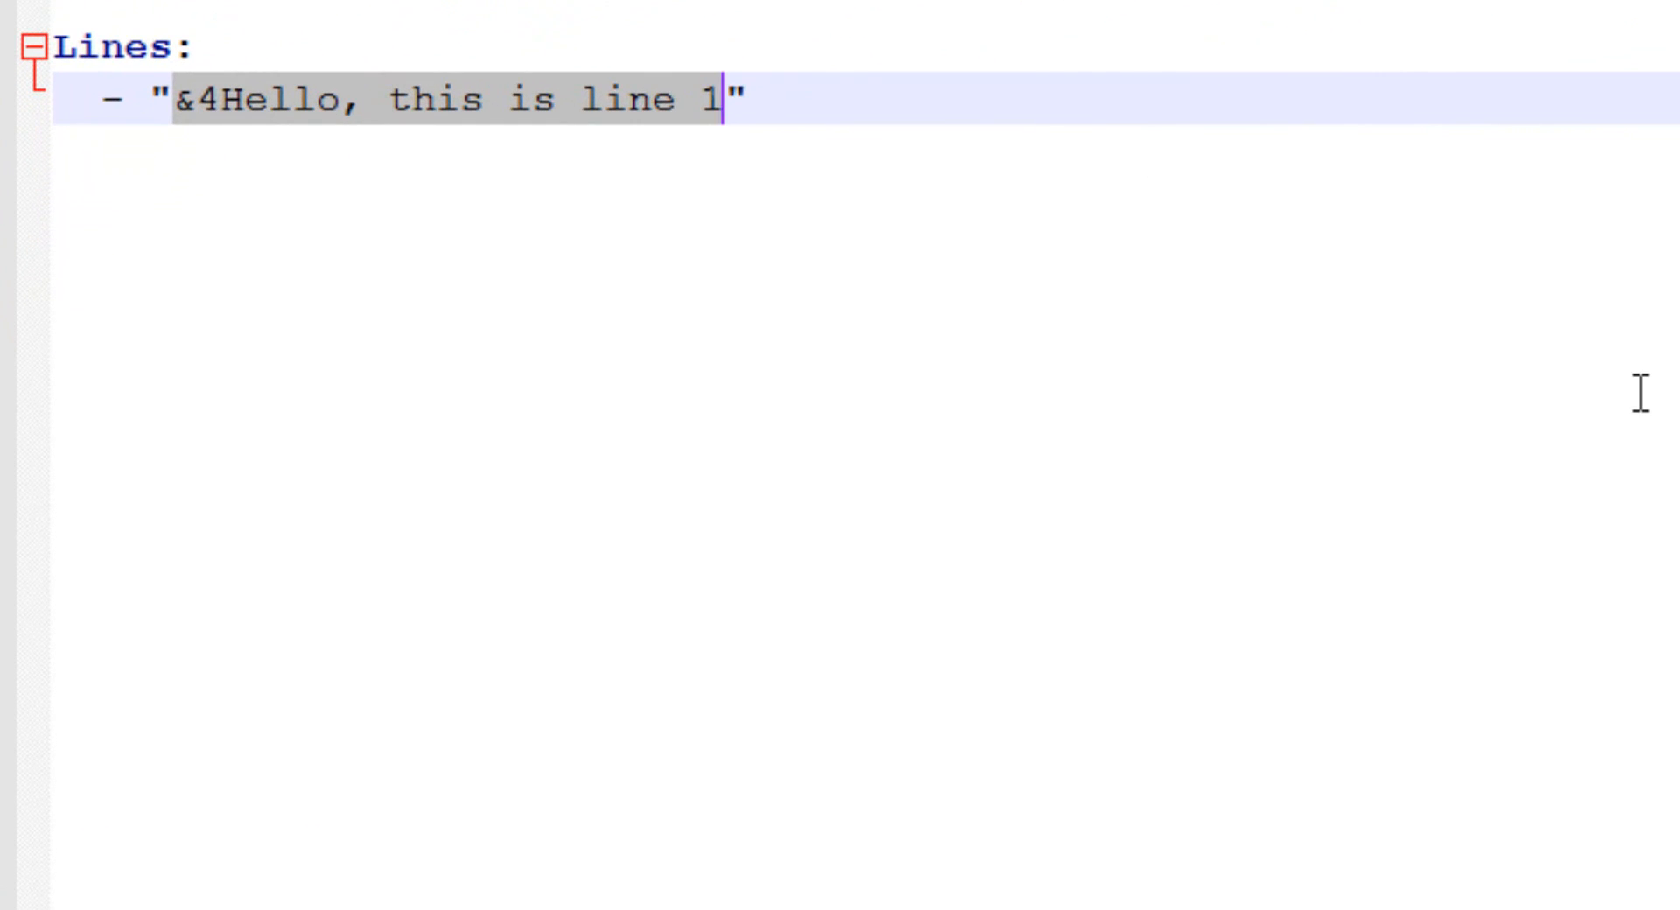
Type '&7&m-------&b&lLockeMinecraft&7&m' as the first quoted line.
type("&7&m\"")
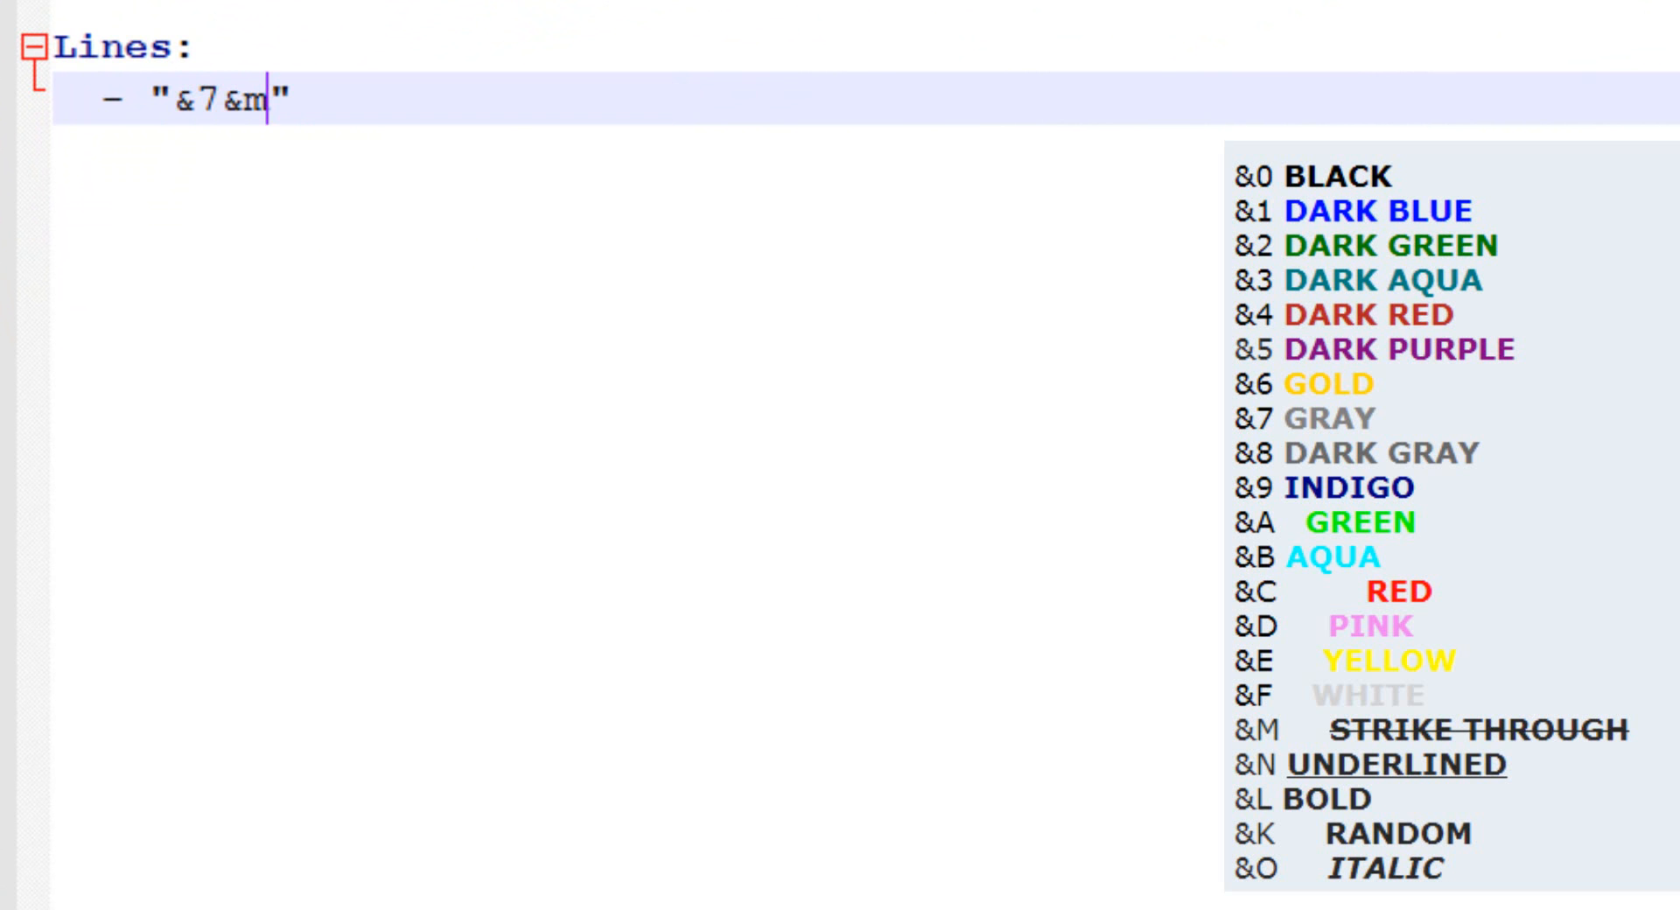
type("----------")
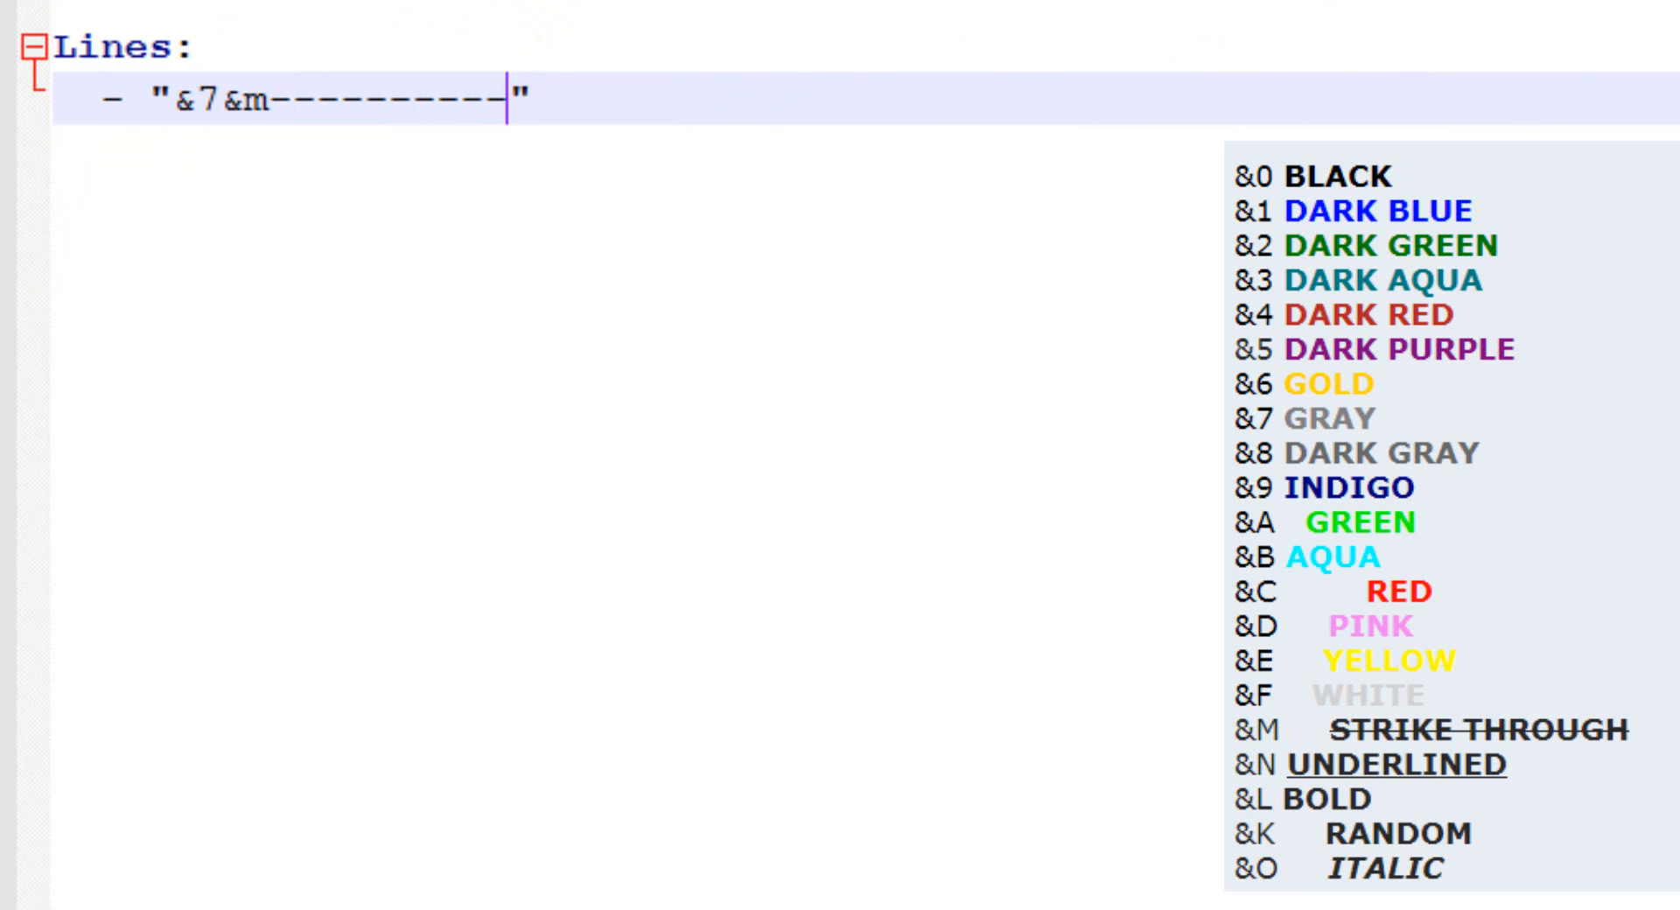
type("&b")
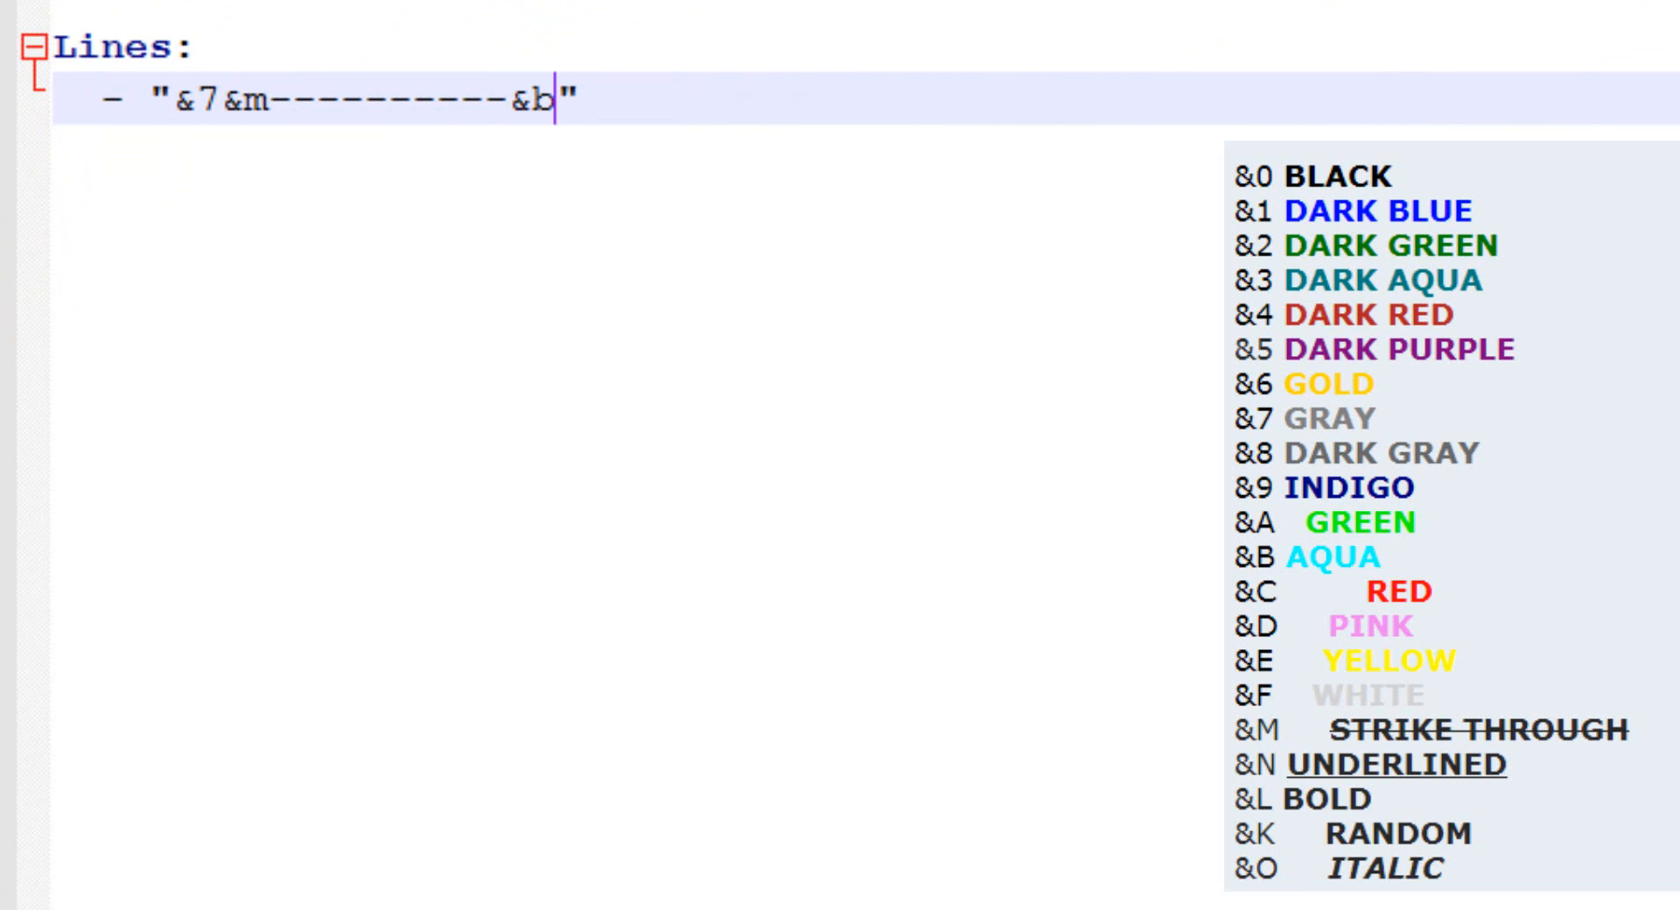
type("&lLocke")
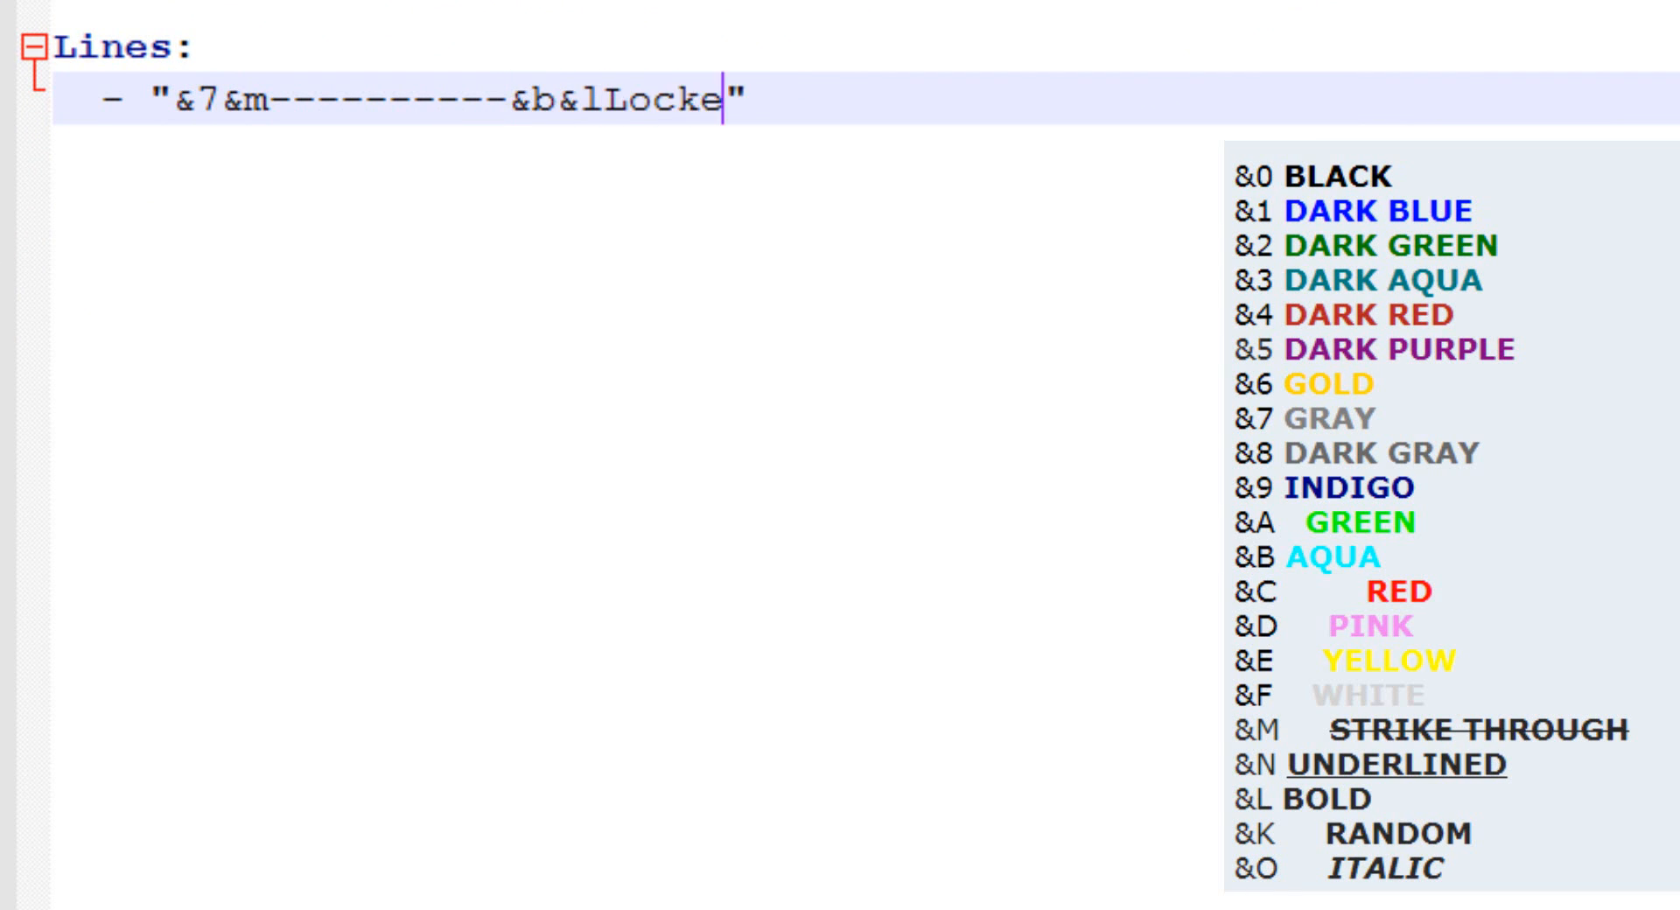
type("Minecraft")
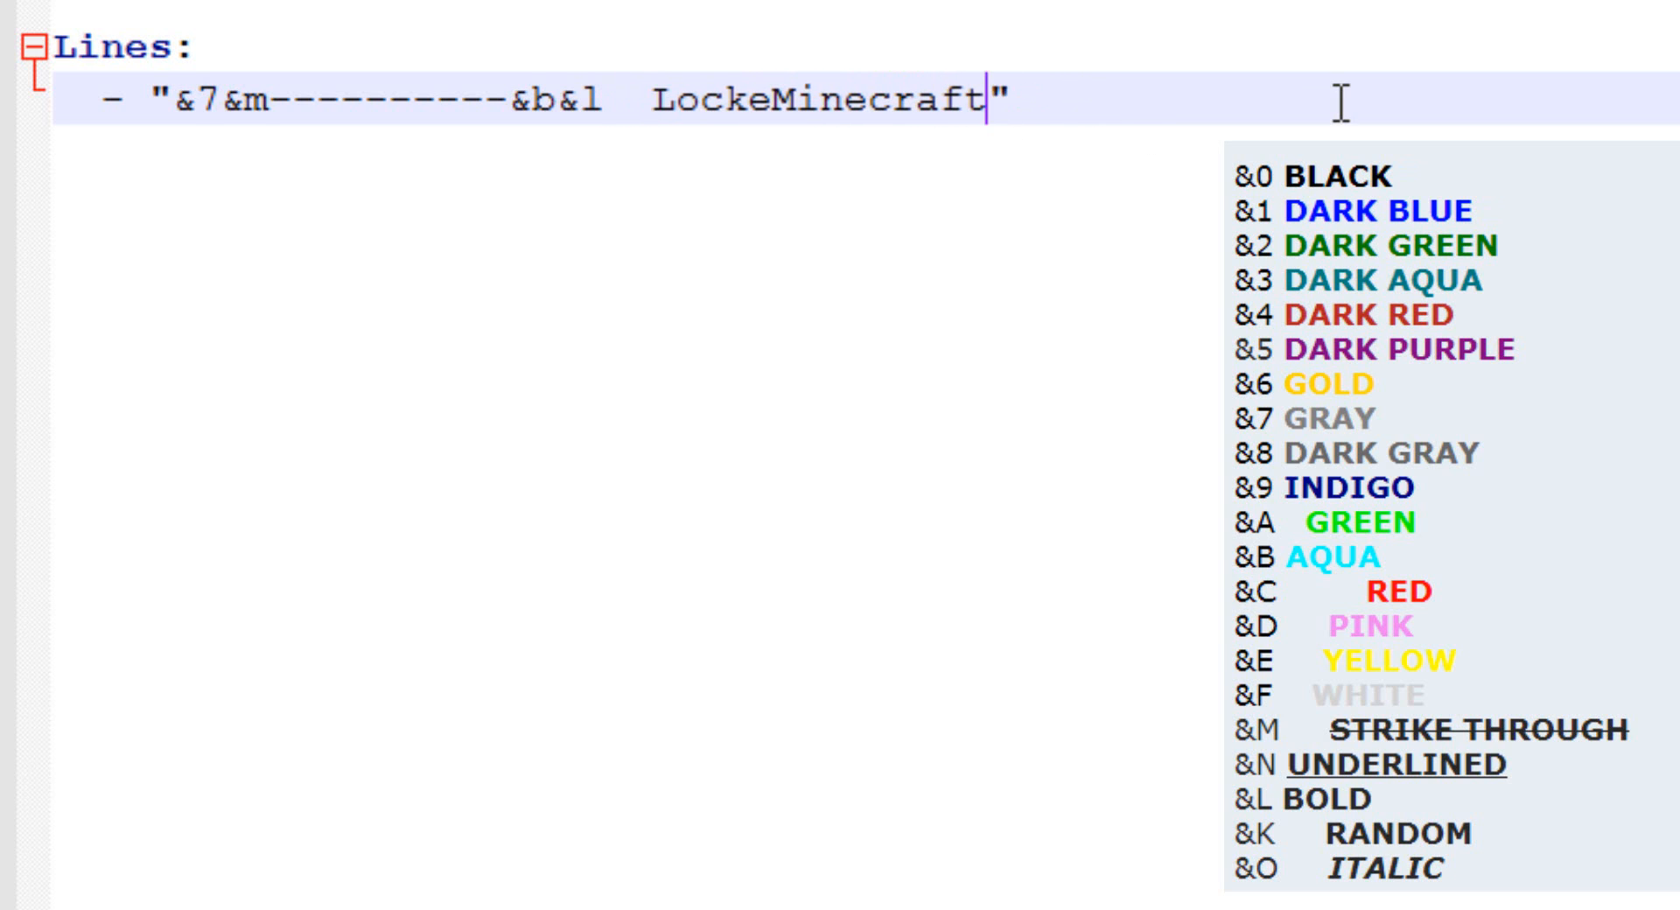
type("&7&m")
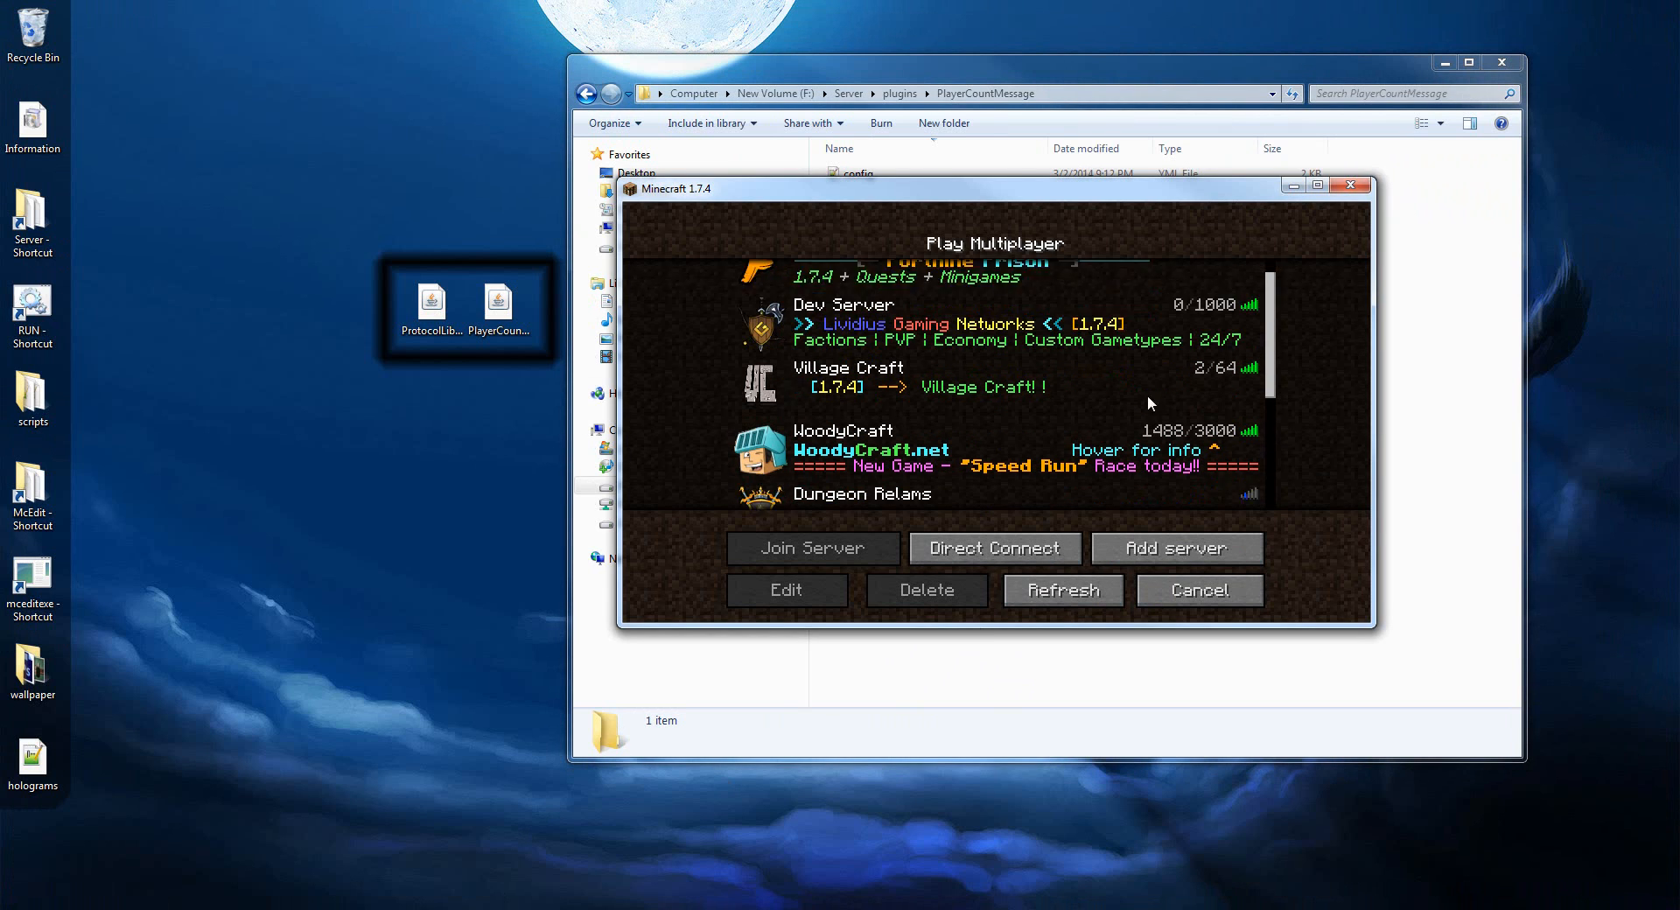
scroll("down", 3)
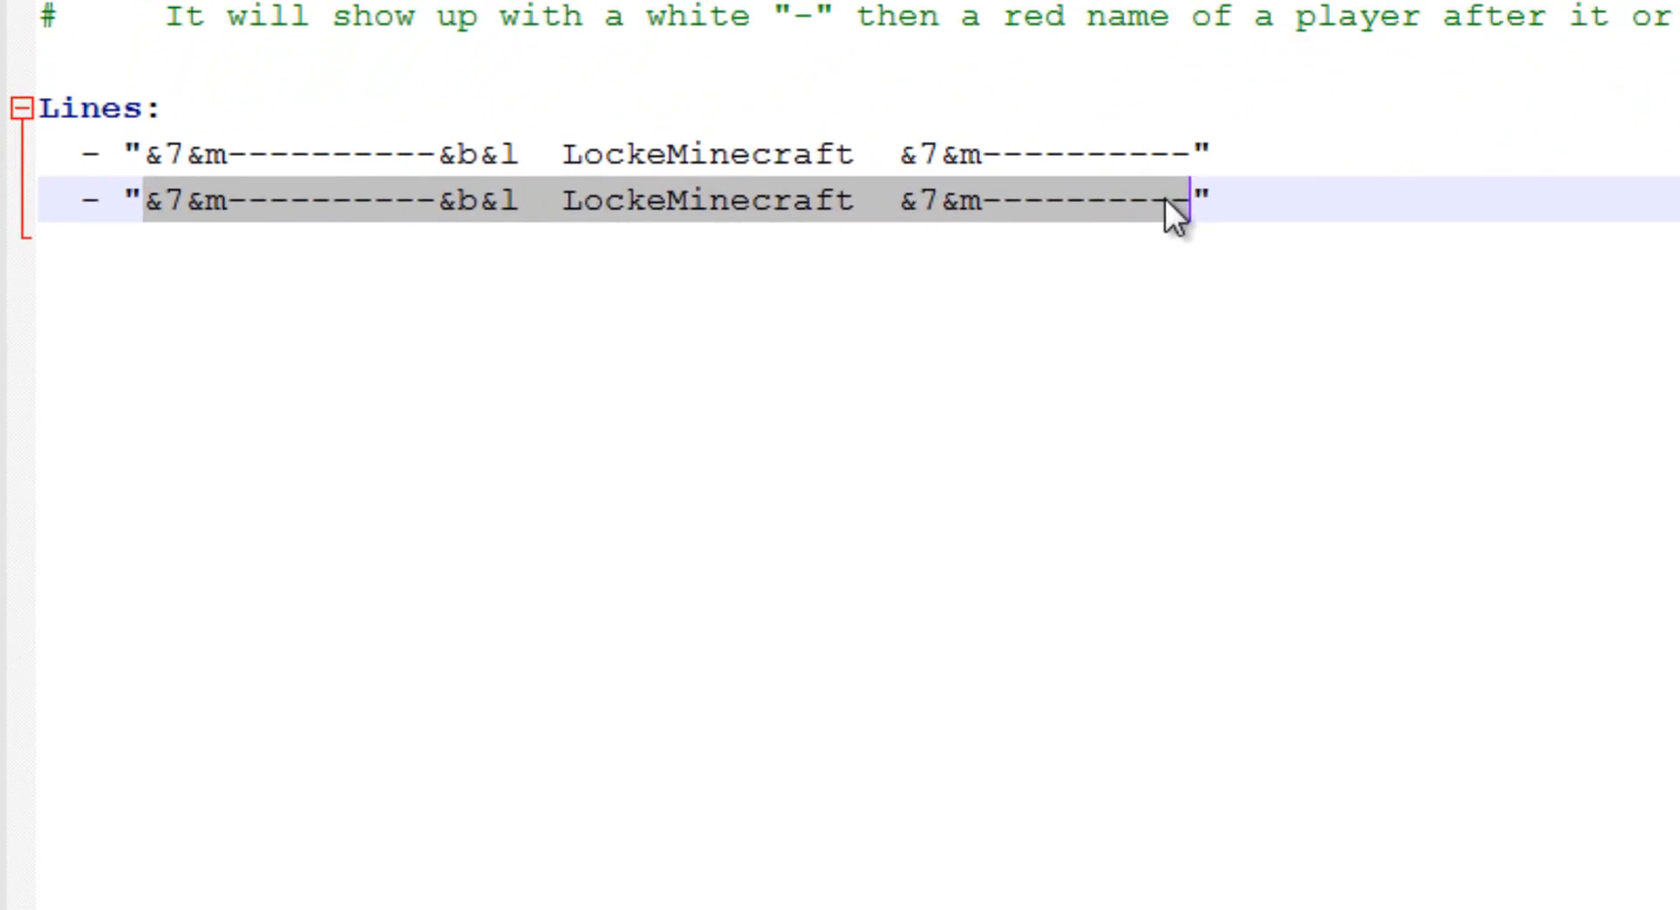
Set the second entry to '&aYoutuber &7- &bYoutube.com/lockeminecraft'.
type("&aY\"")
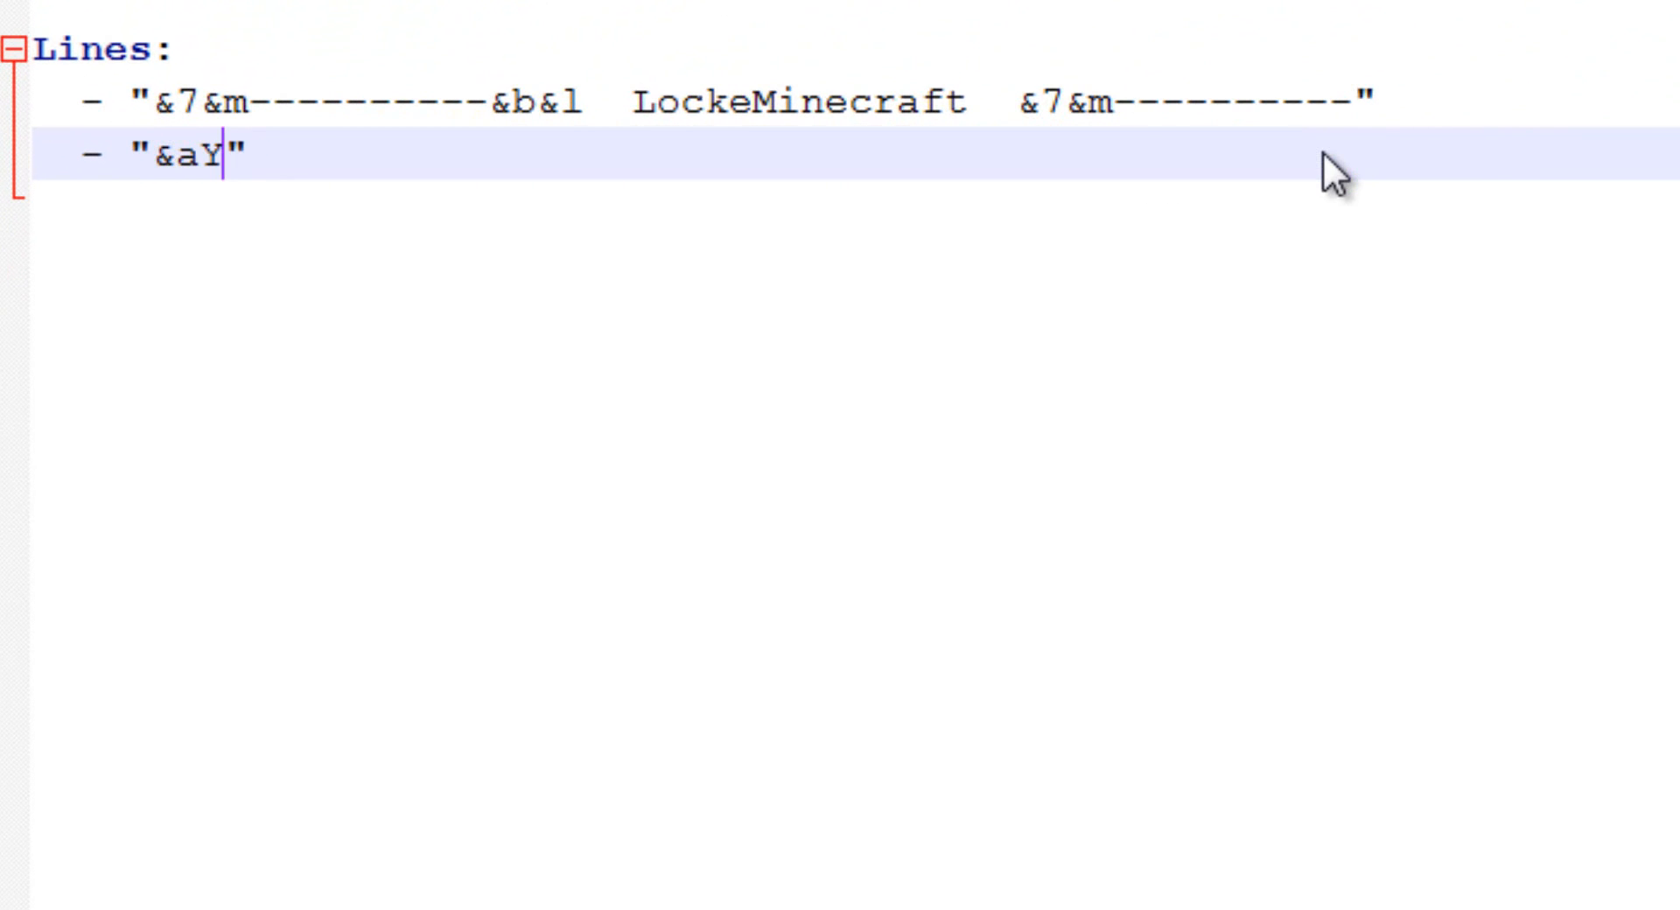
type("outuber -")
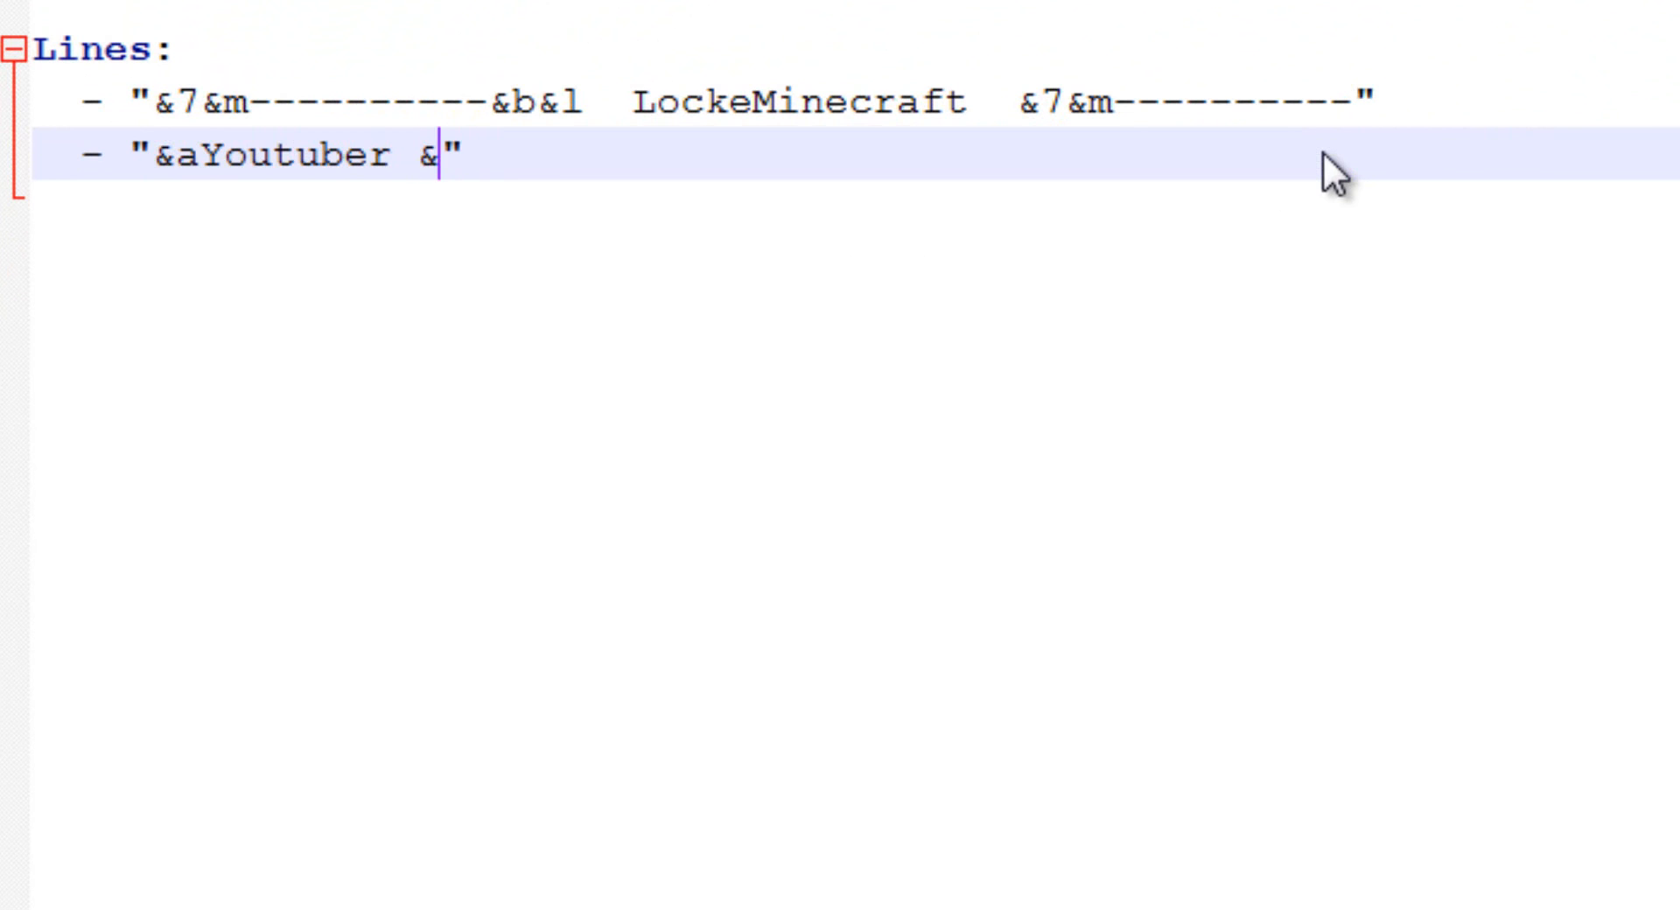
type("7-=")
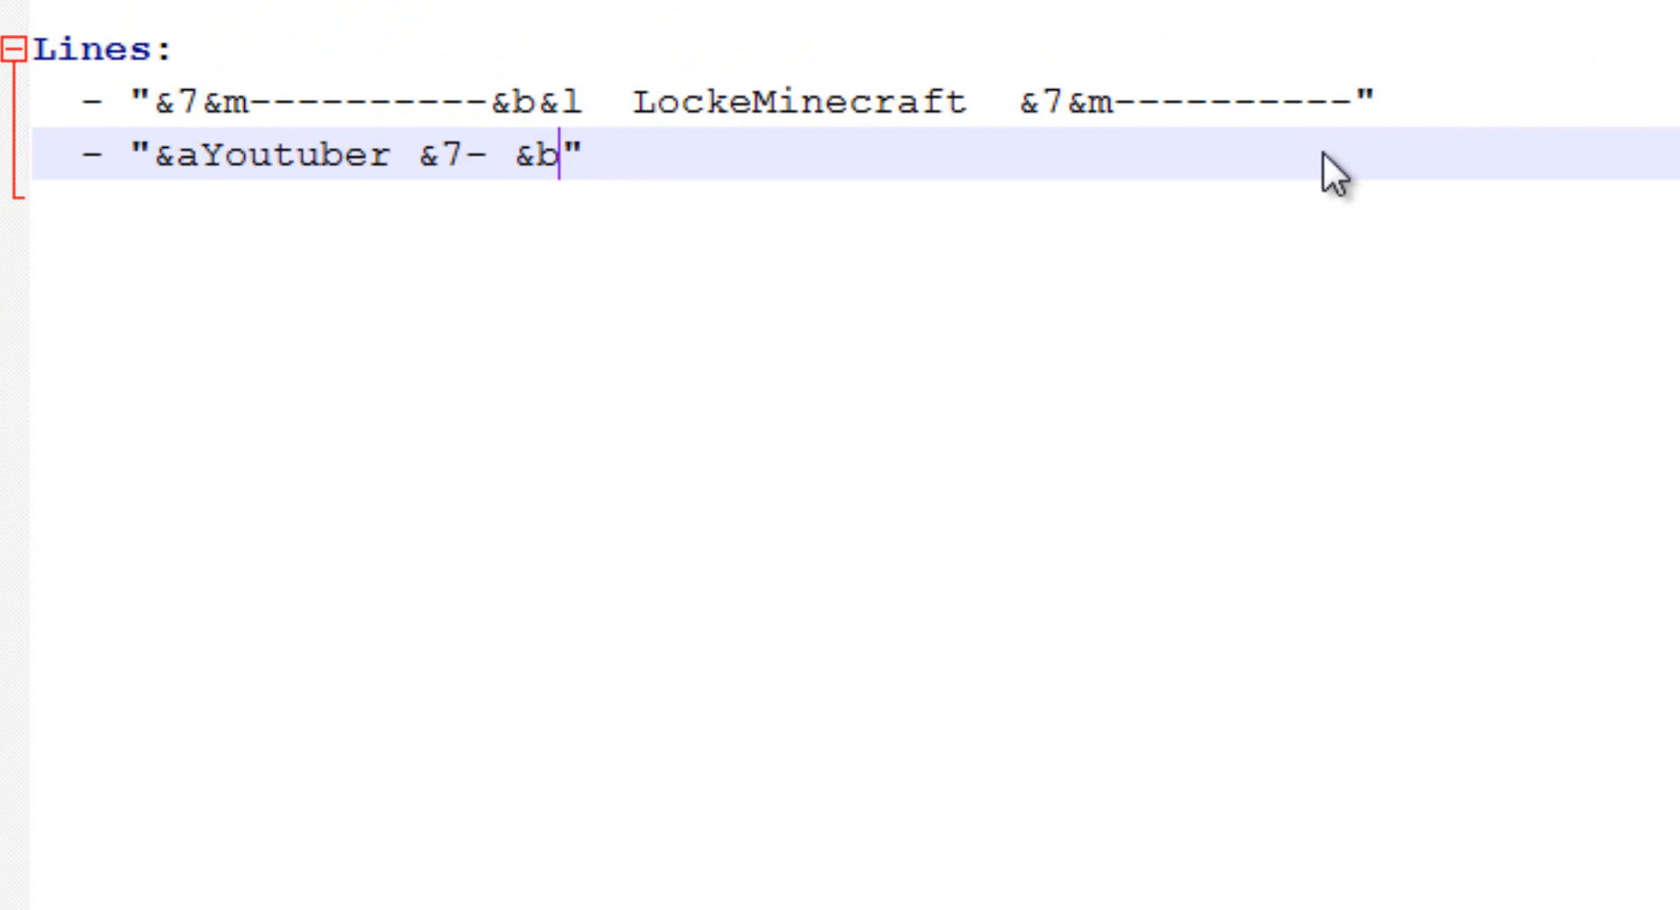
type("Youtub")
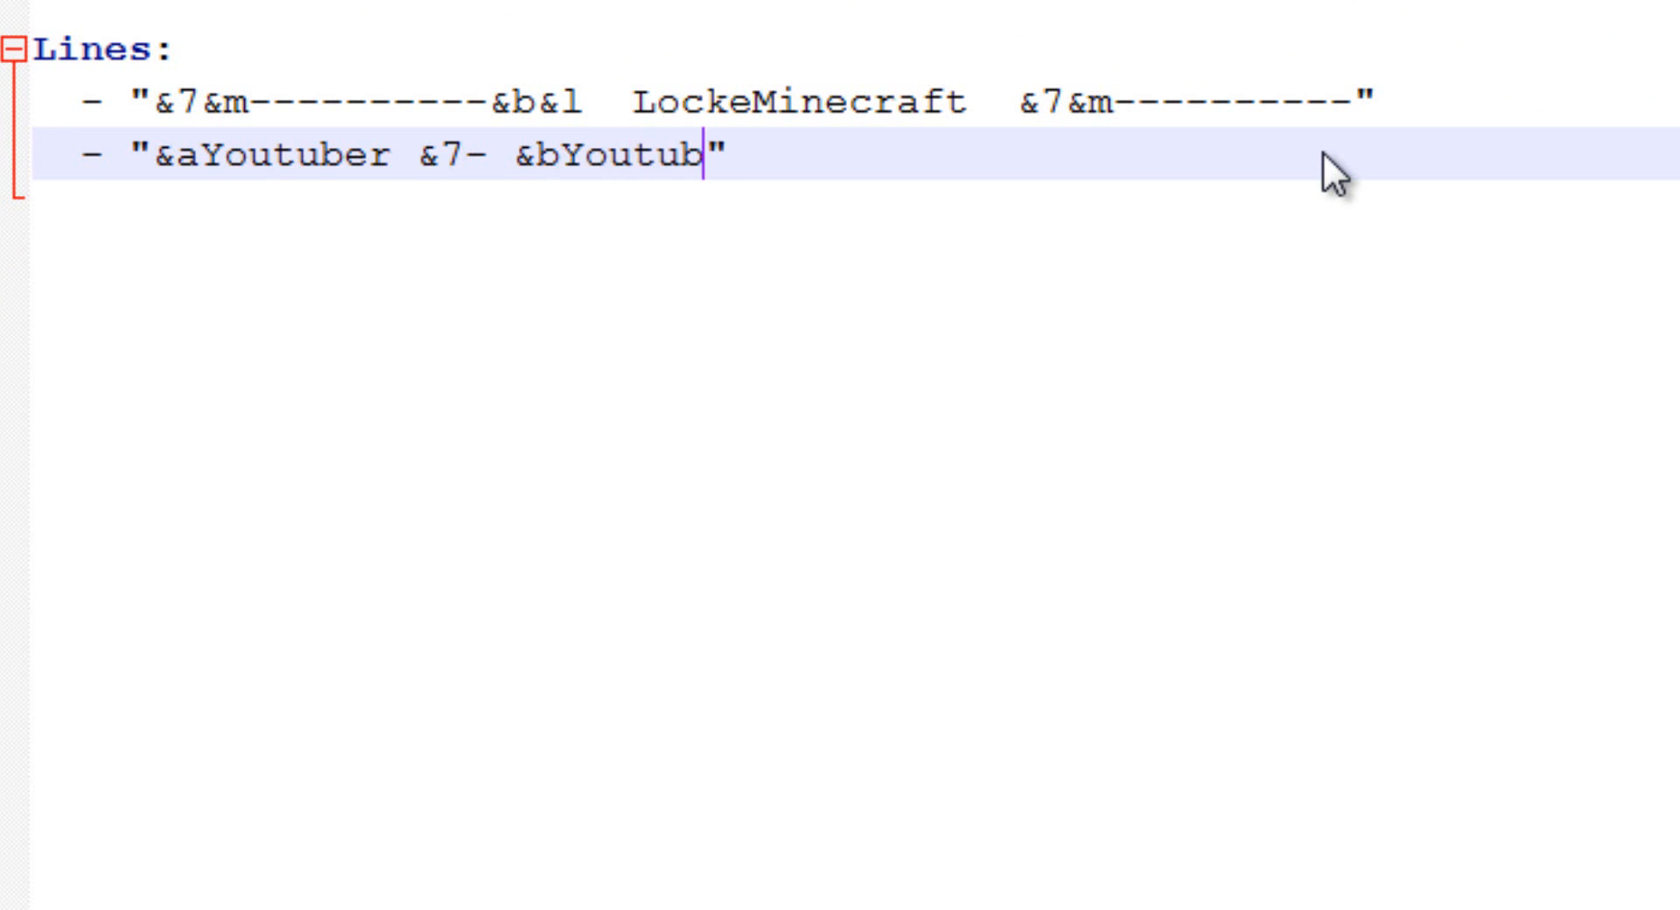
type("e.com/lockemi")
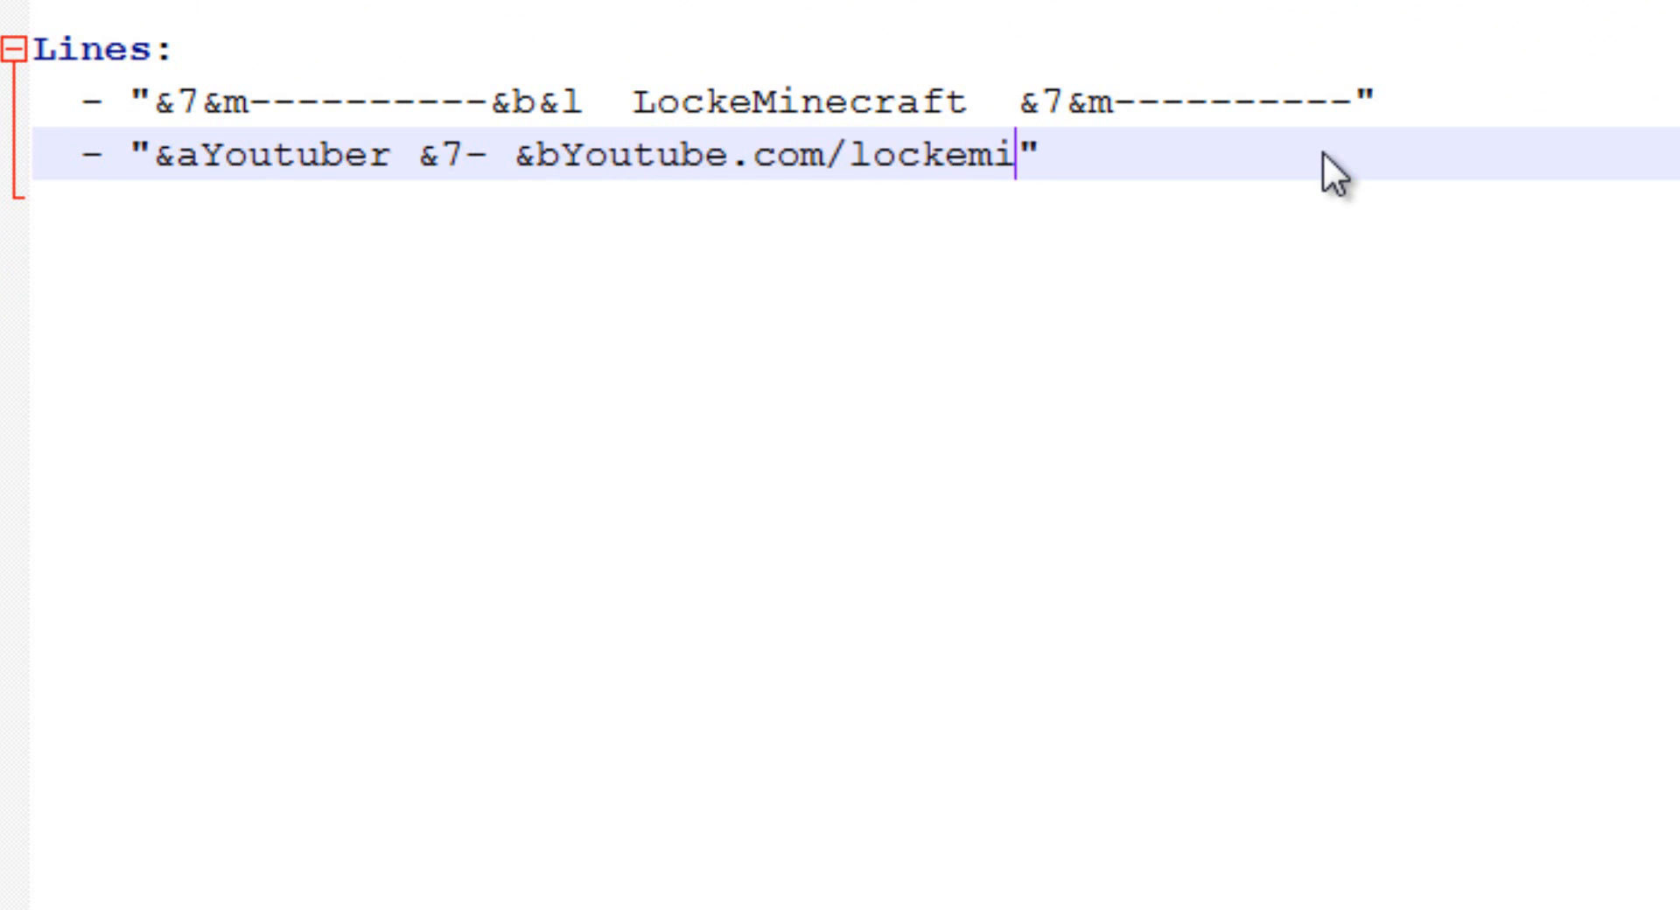
type("necraft")
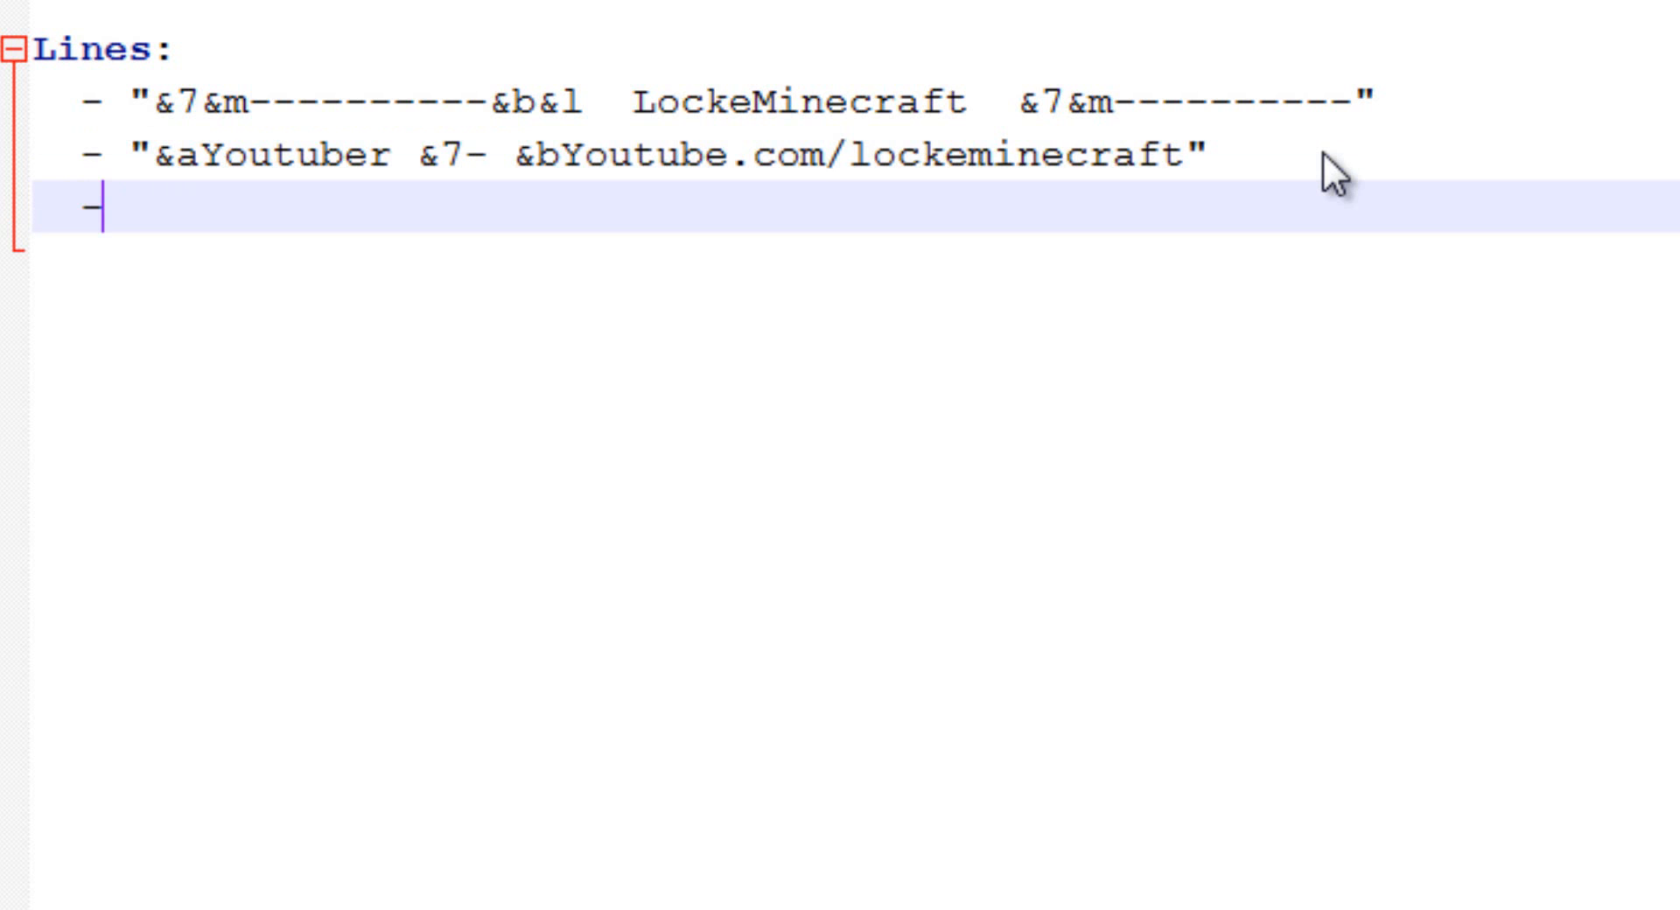
Begin a third quoted entry, removing the stray letter.
type("\"a")
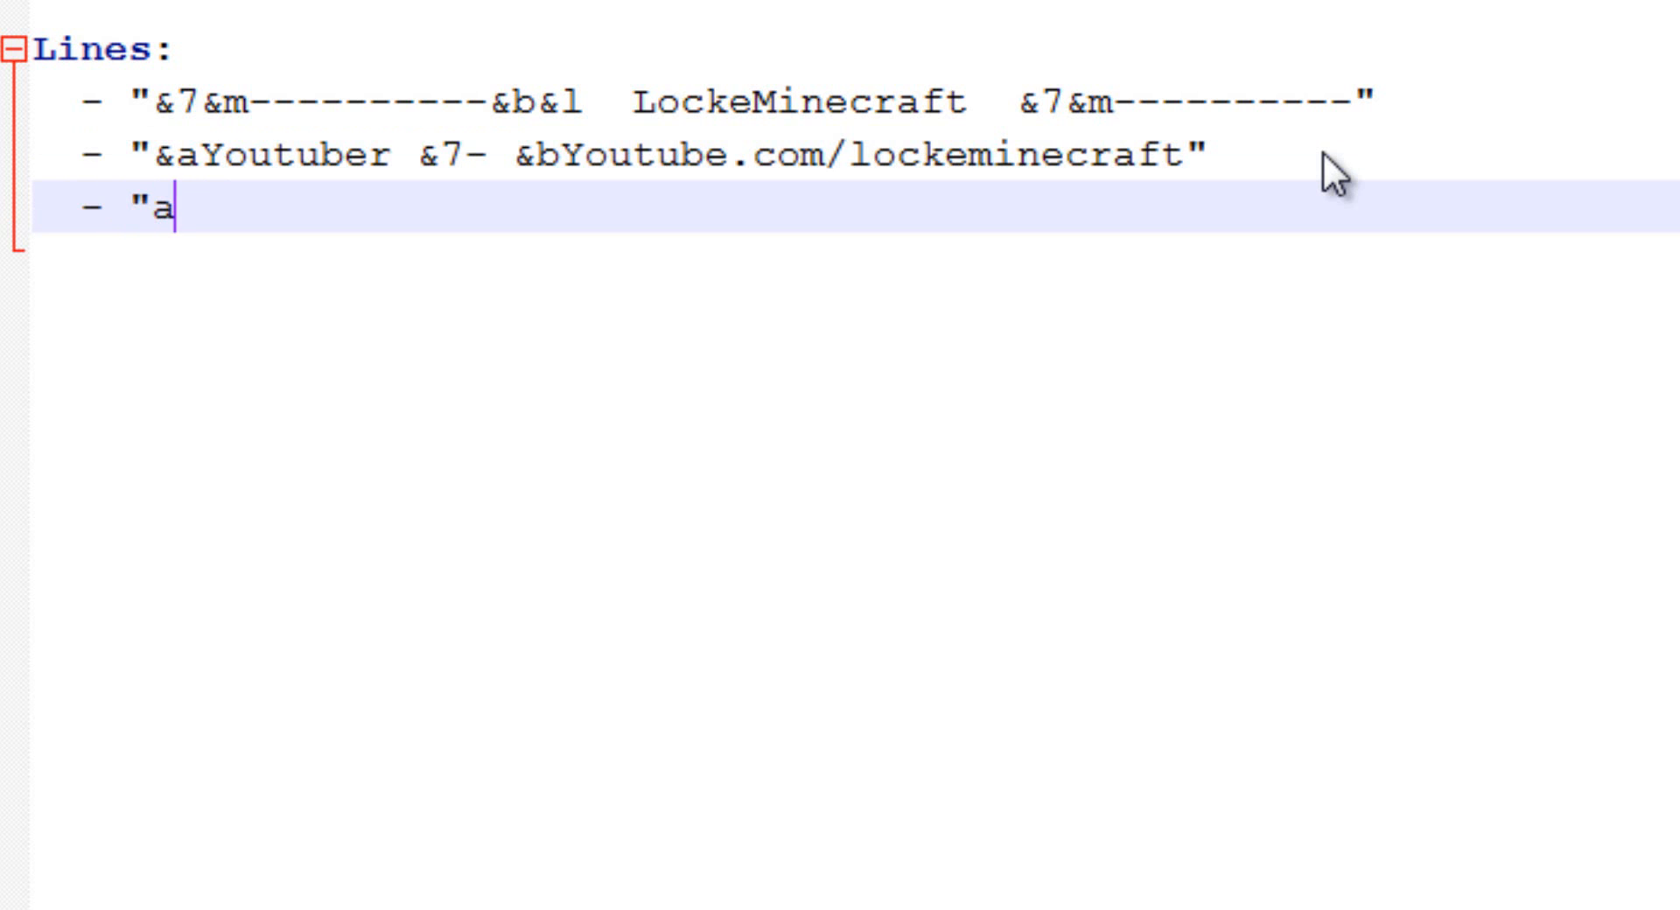
key("Backspace")
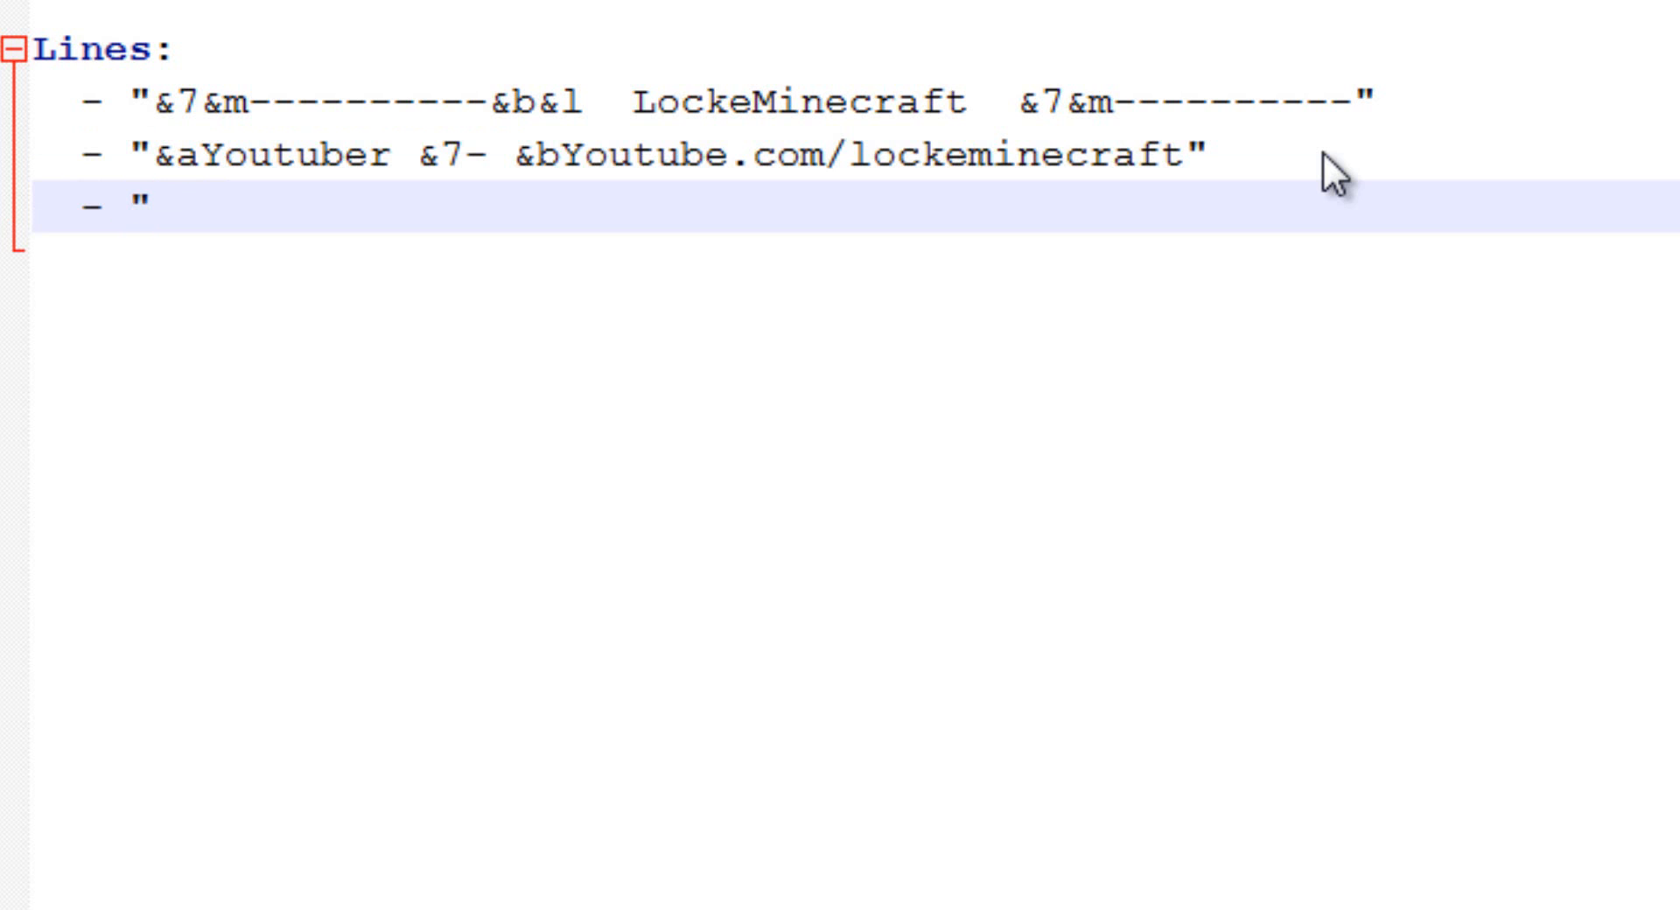
left_click(155, 204)
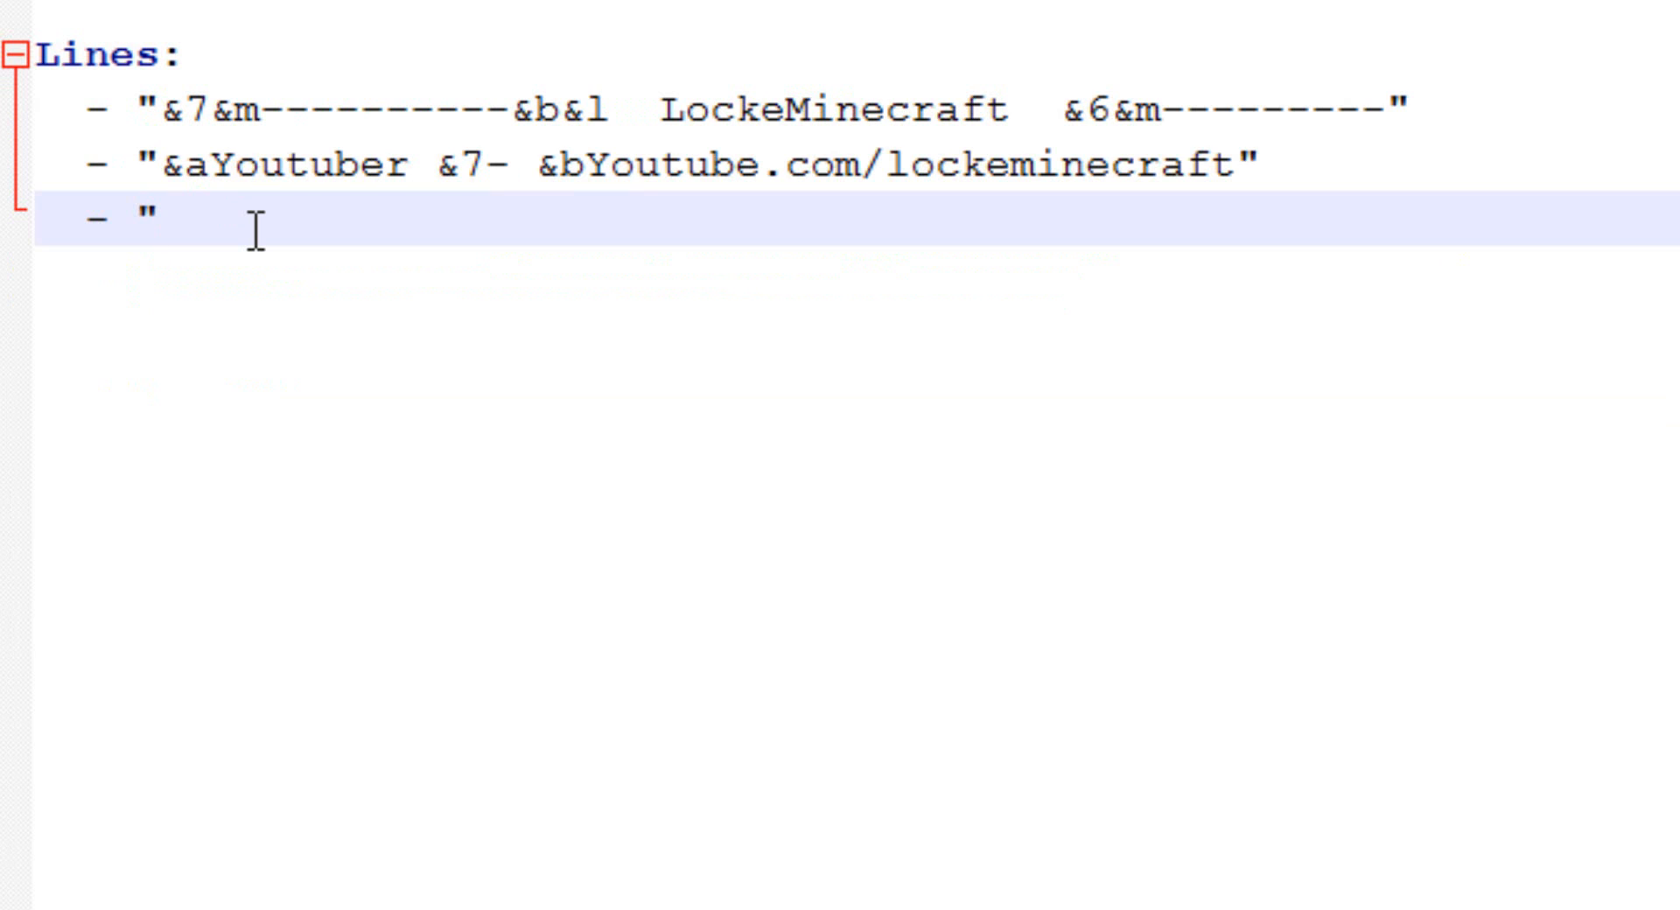
Make the third line read '&b%player% is currently playing'.
type("%player")
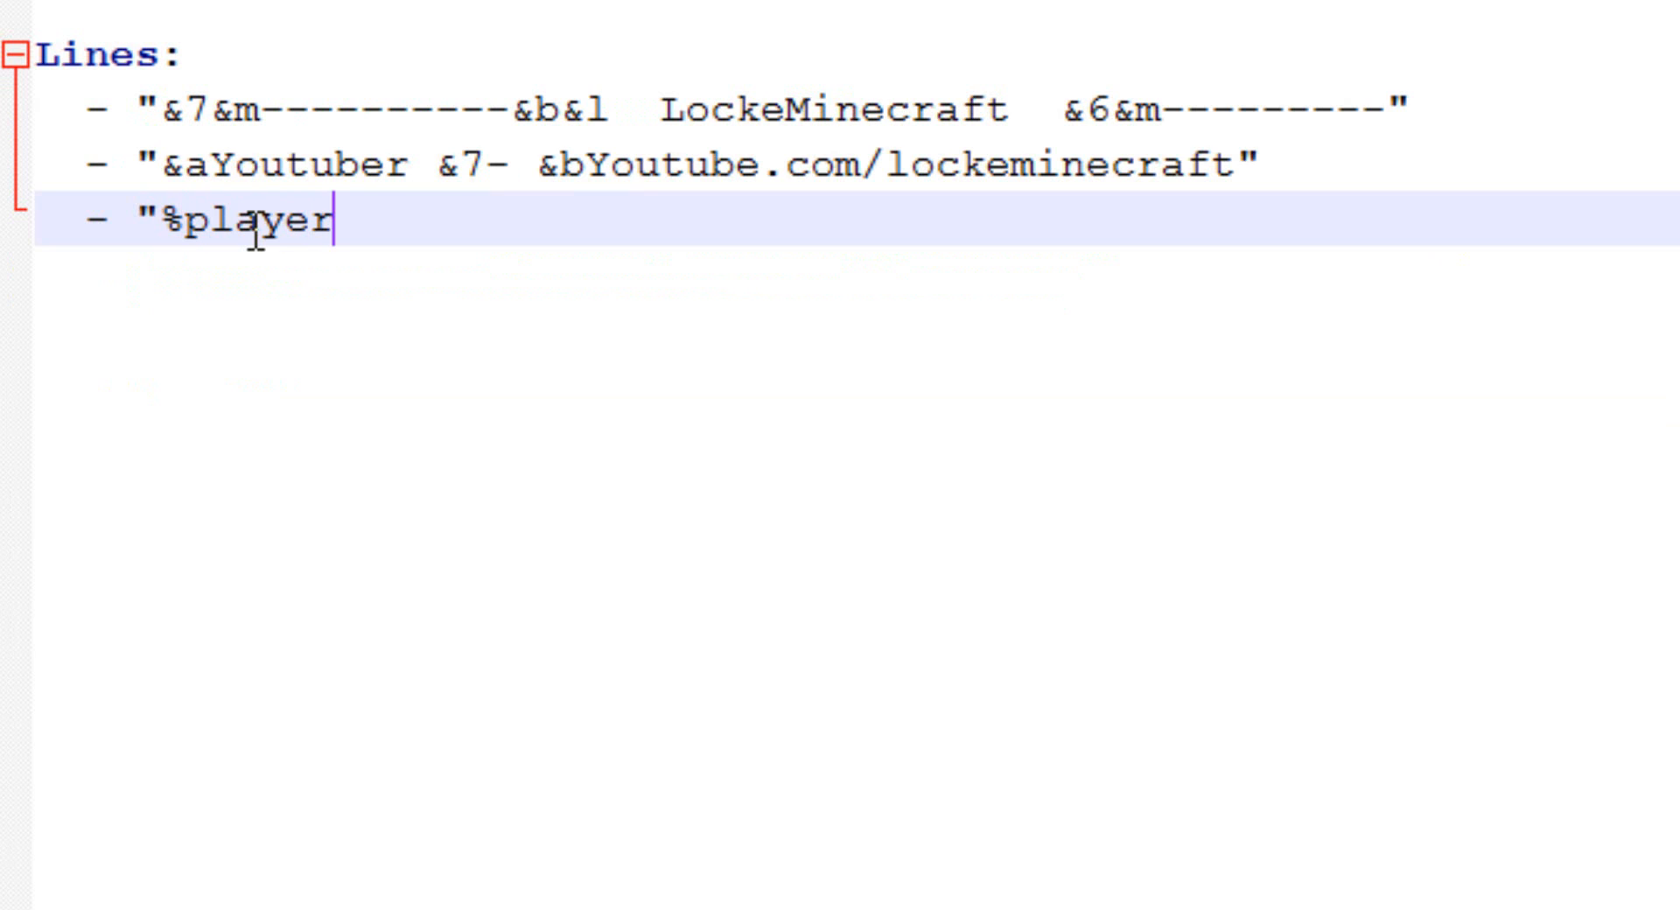
type("%")
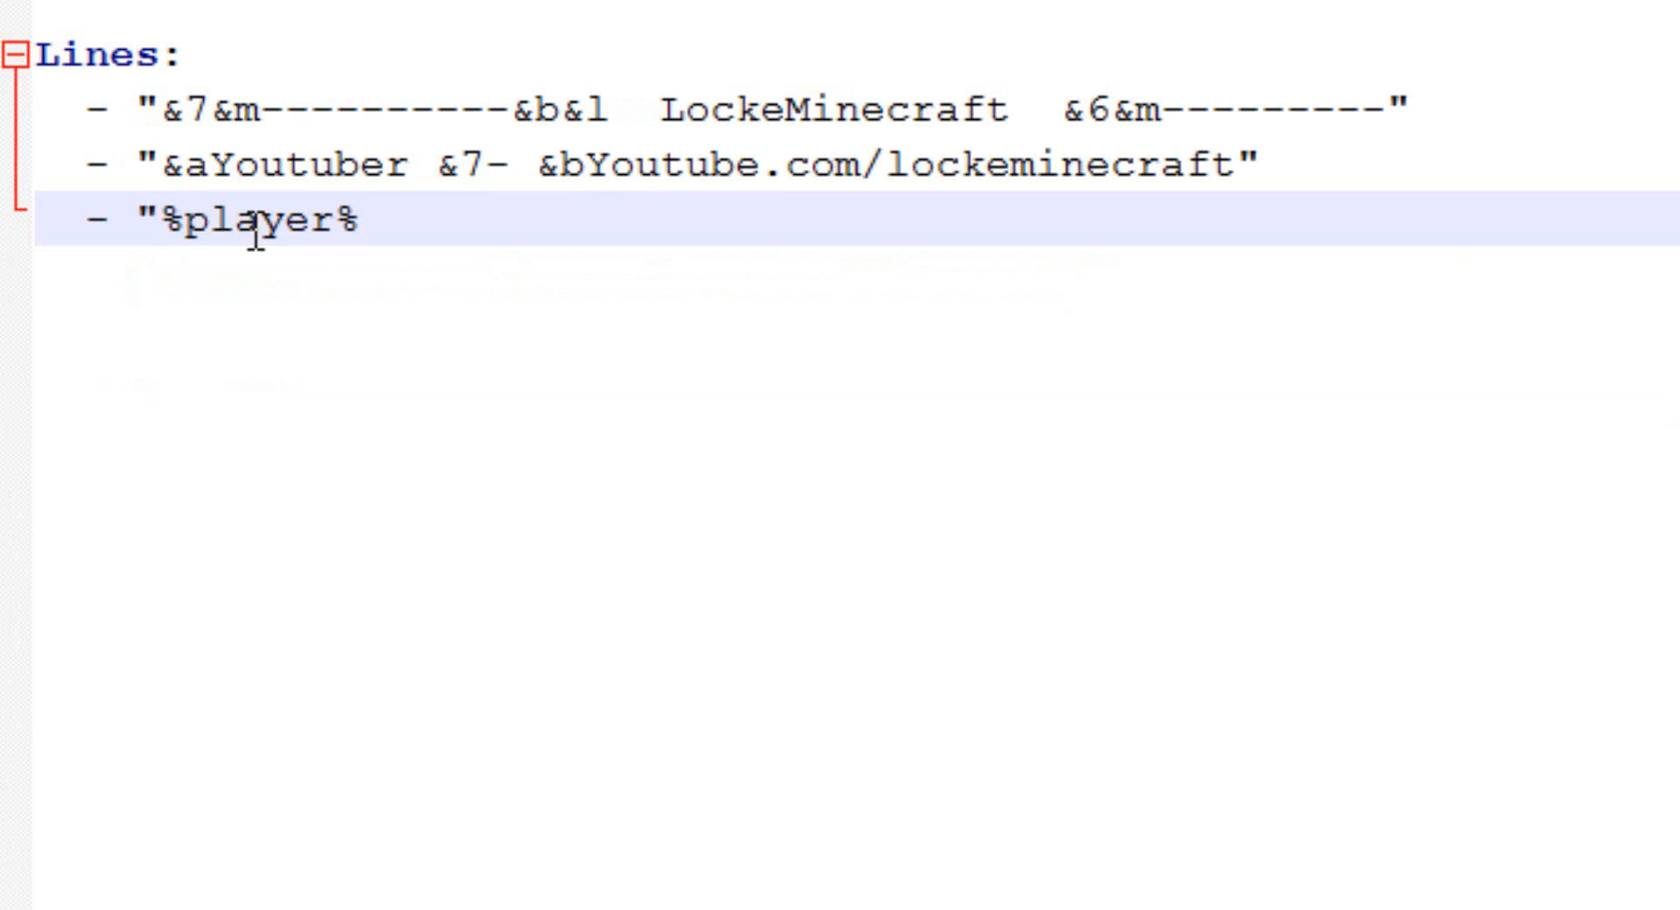
type("&b")
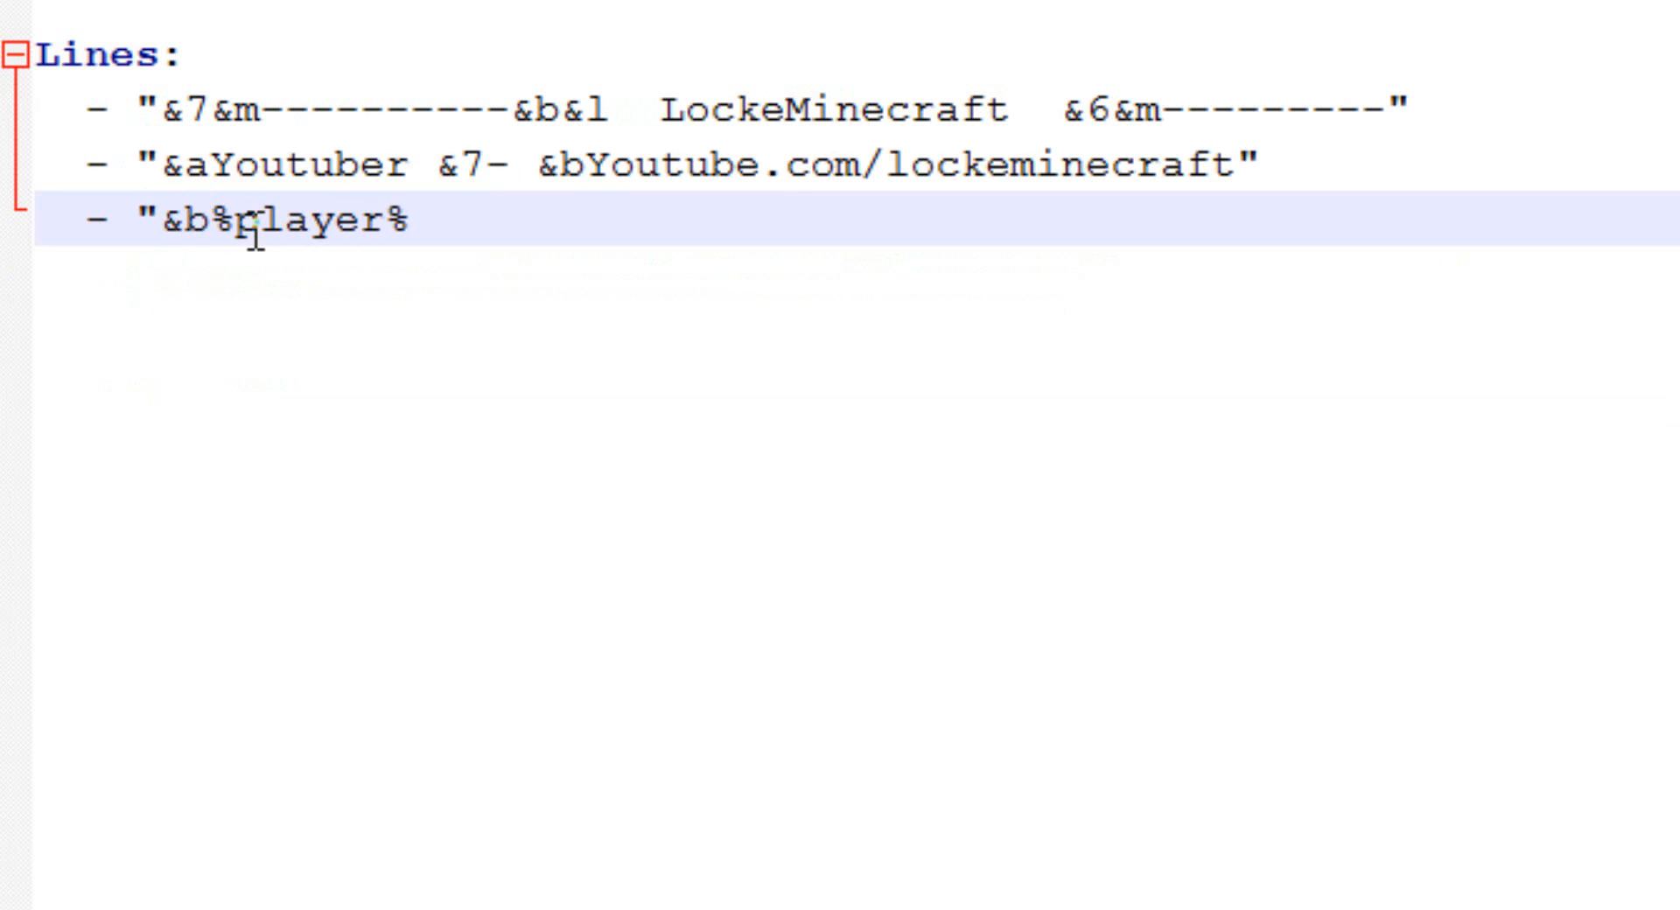
left_click(361, 223)
type(" is currently")
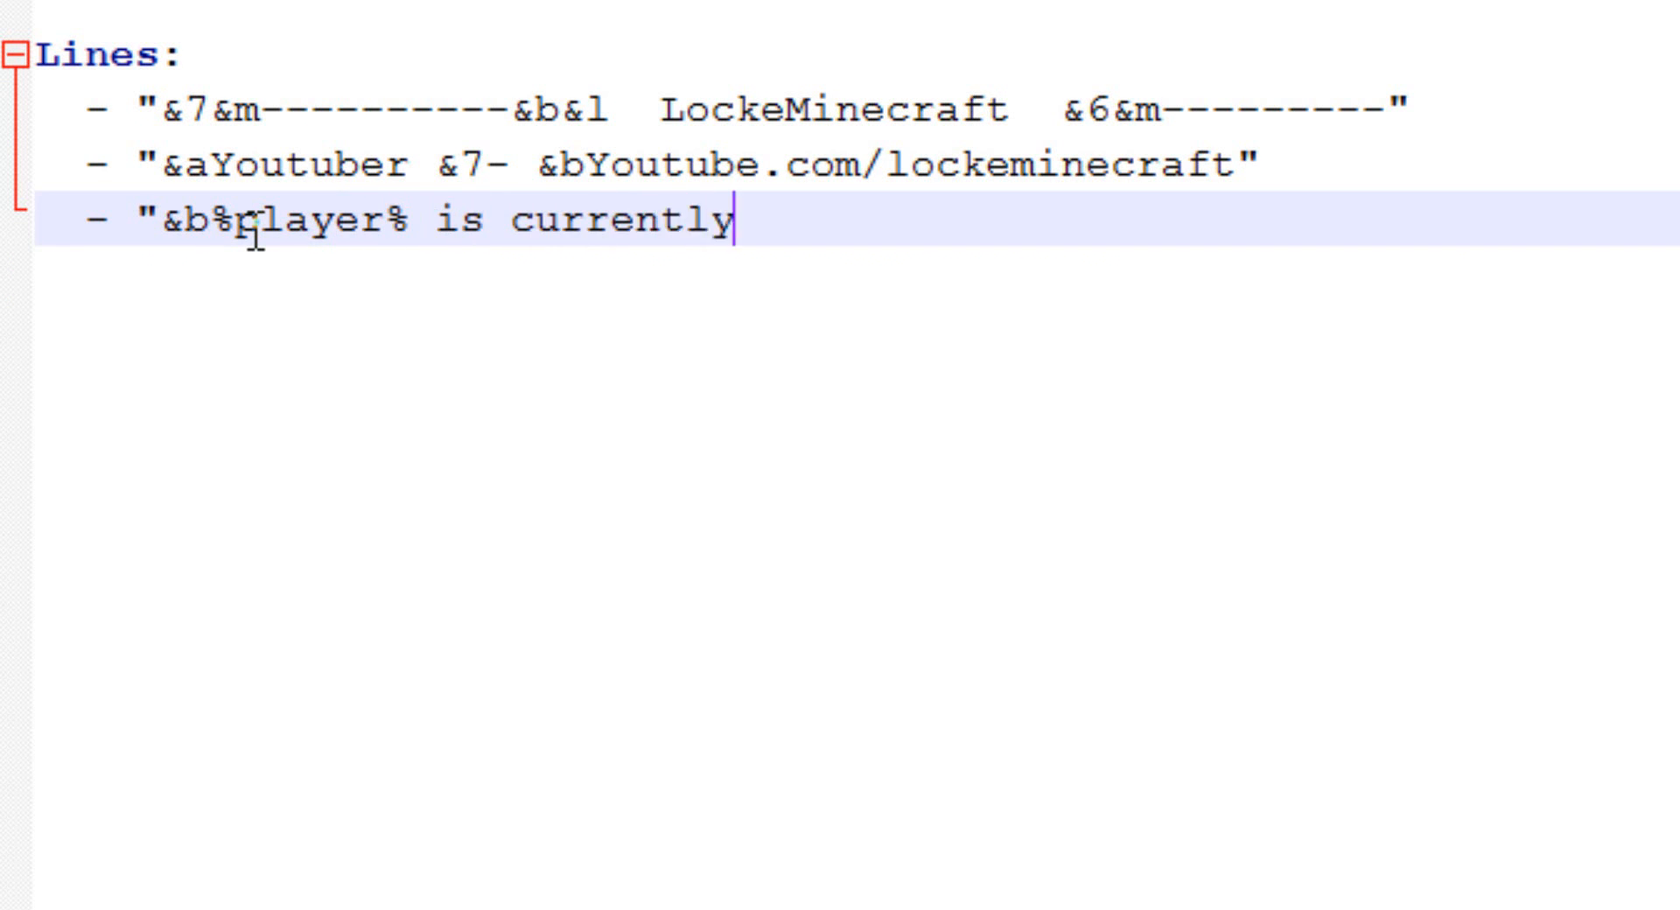
type("playing")
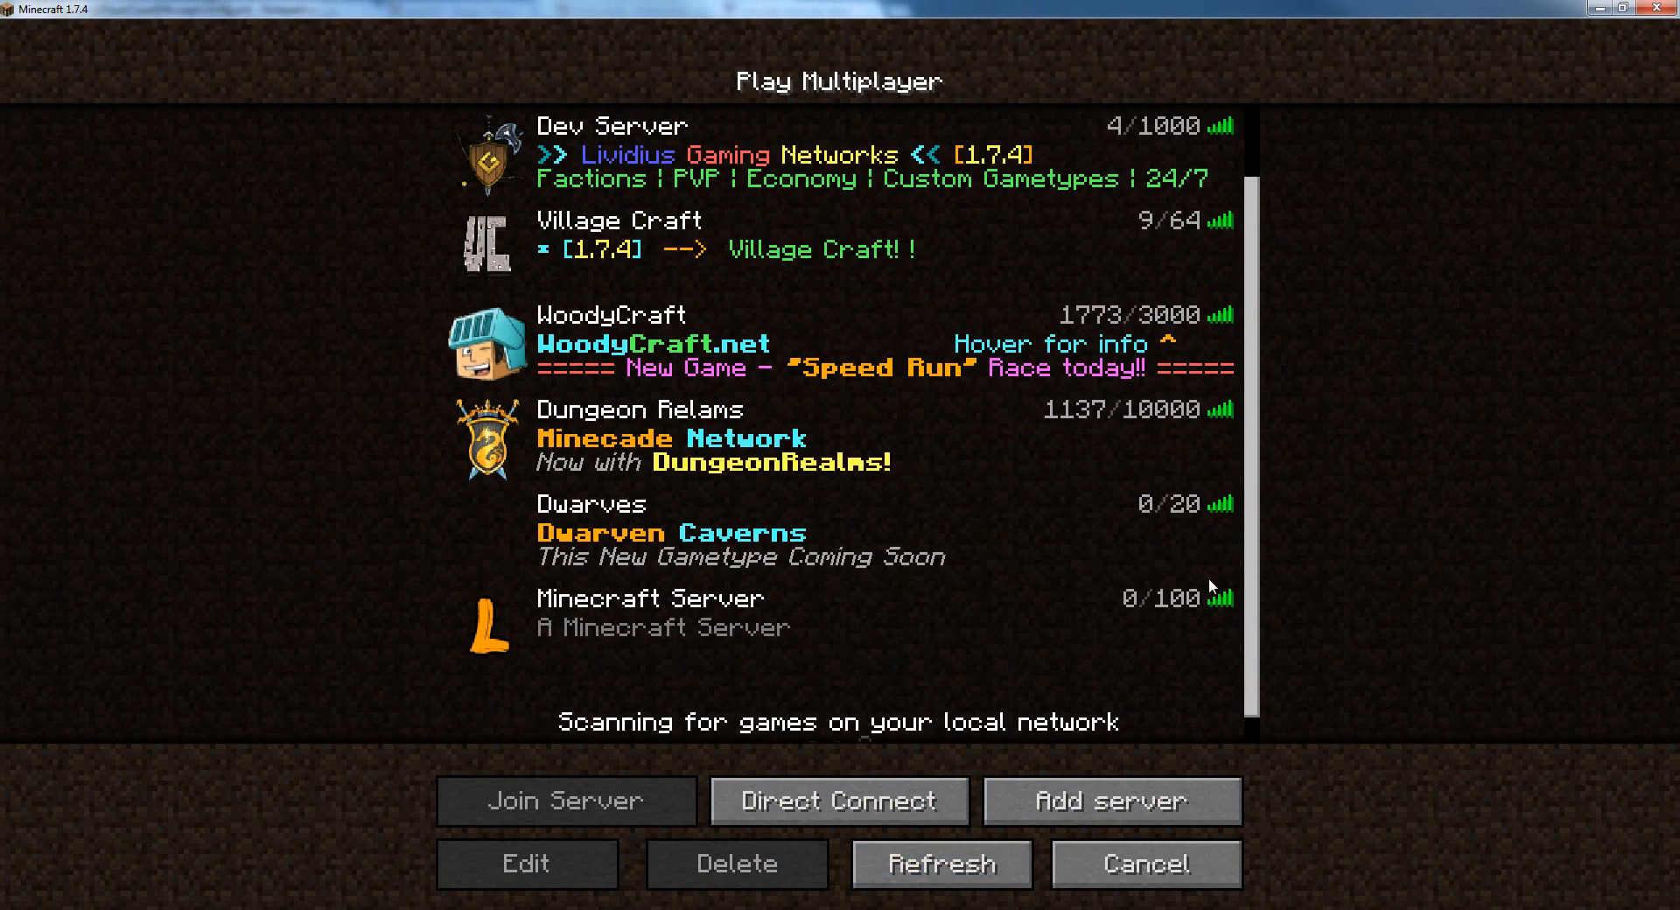
scroll("down", 3)
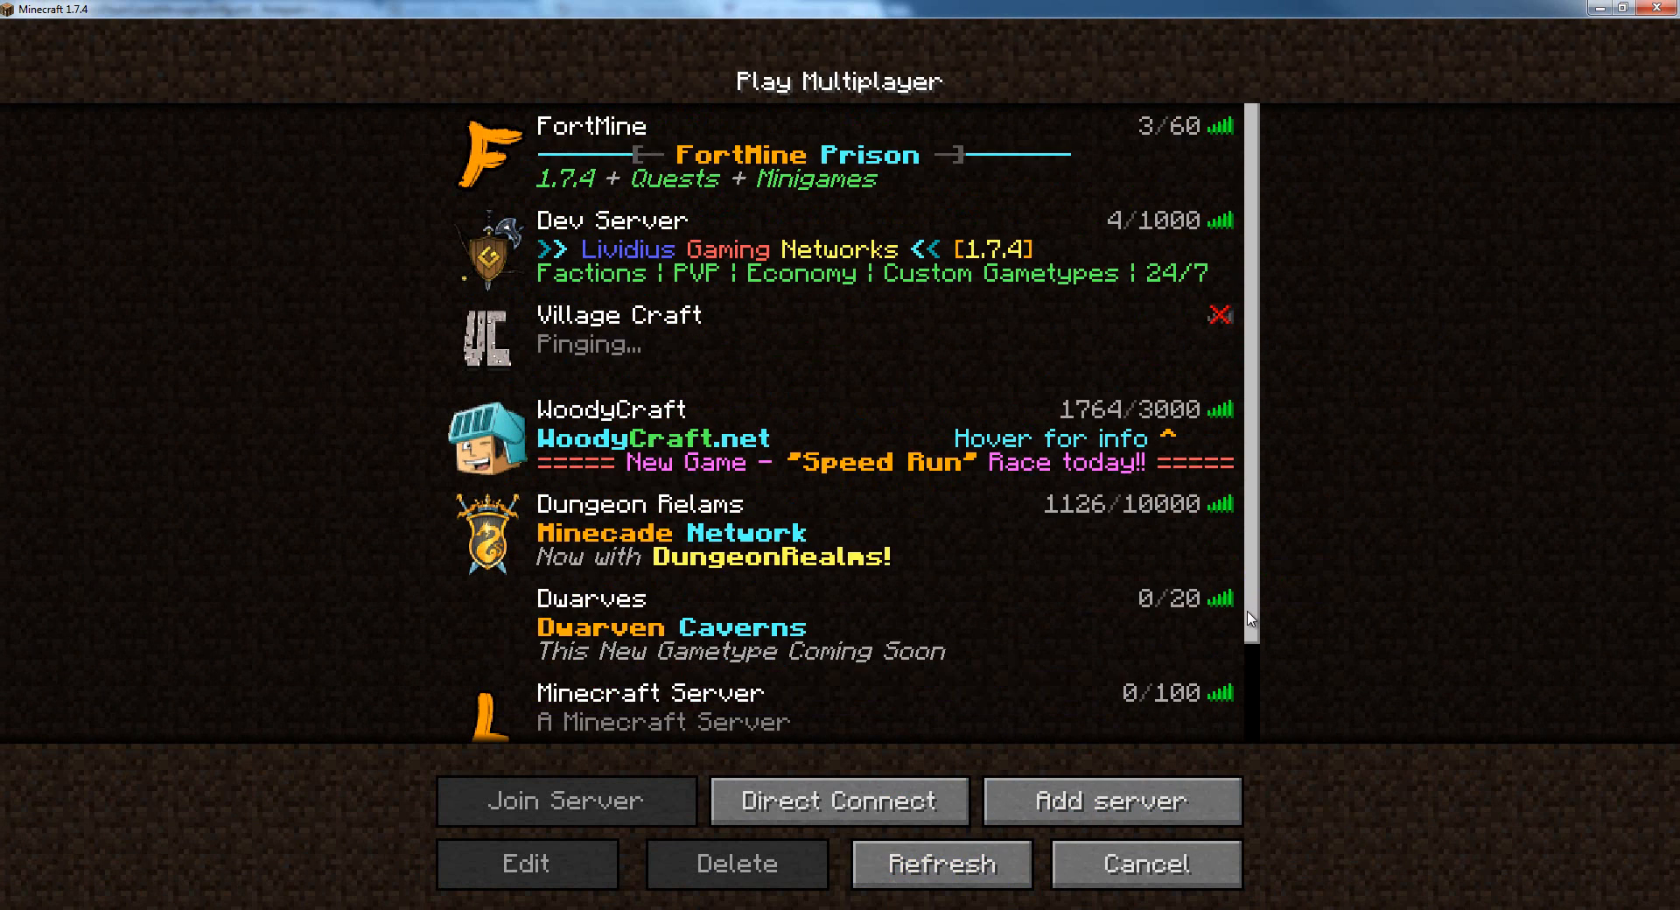
scroll("down", 3)
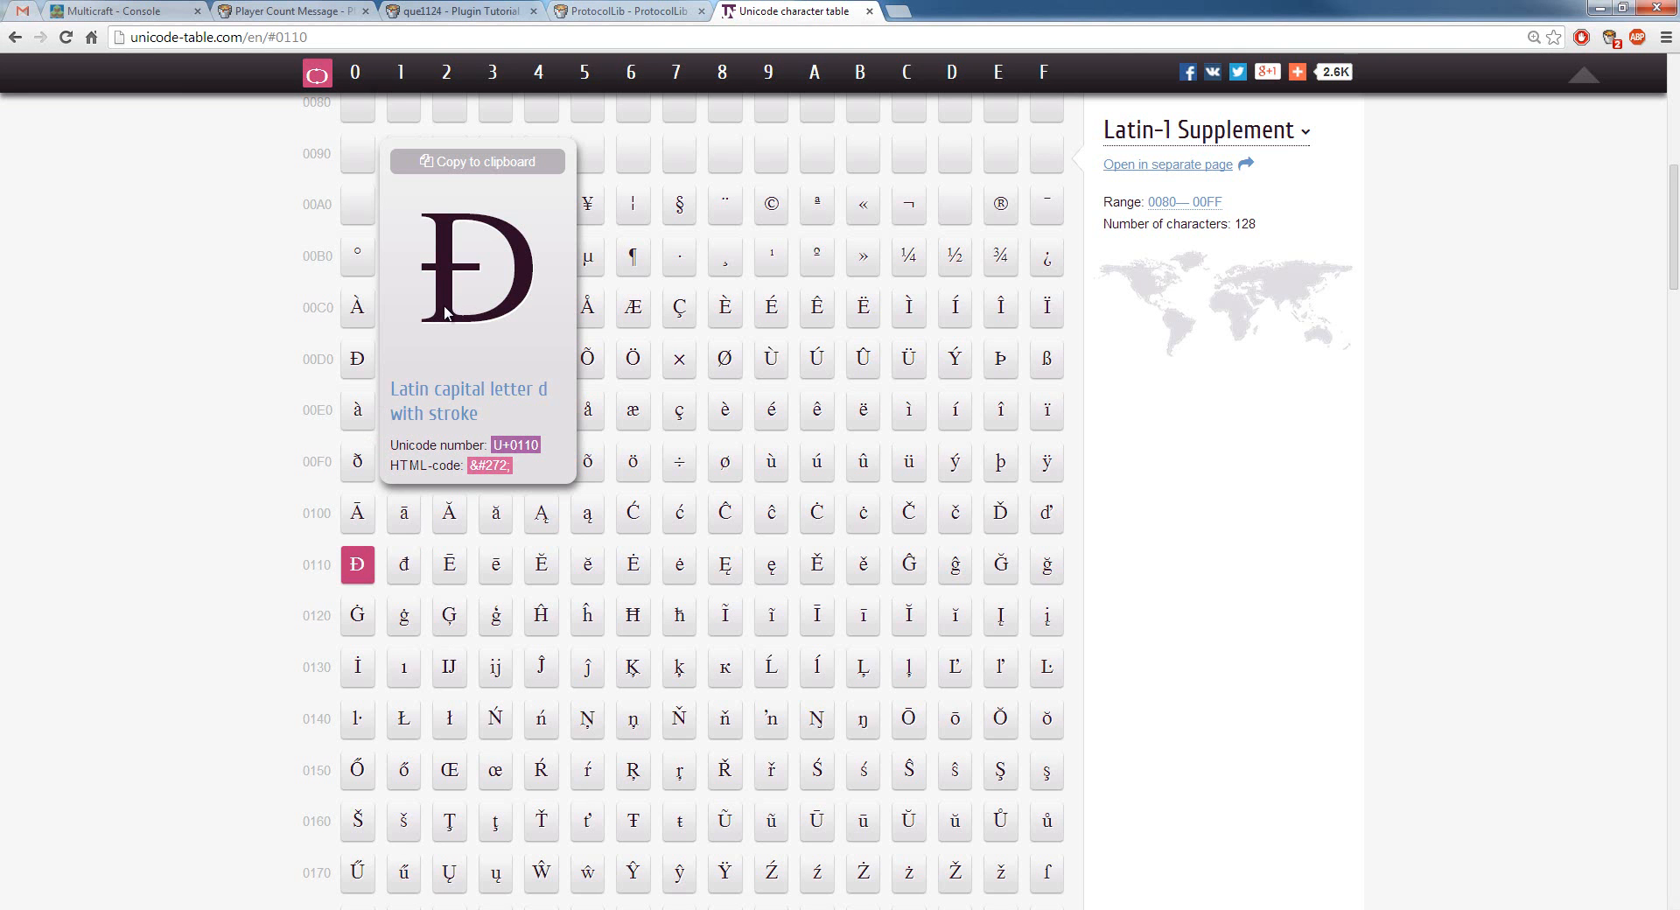
mouse_move(483, 177)
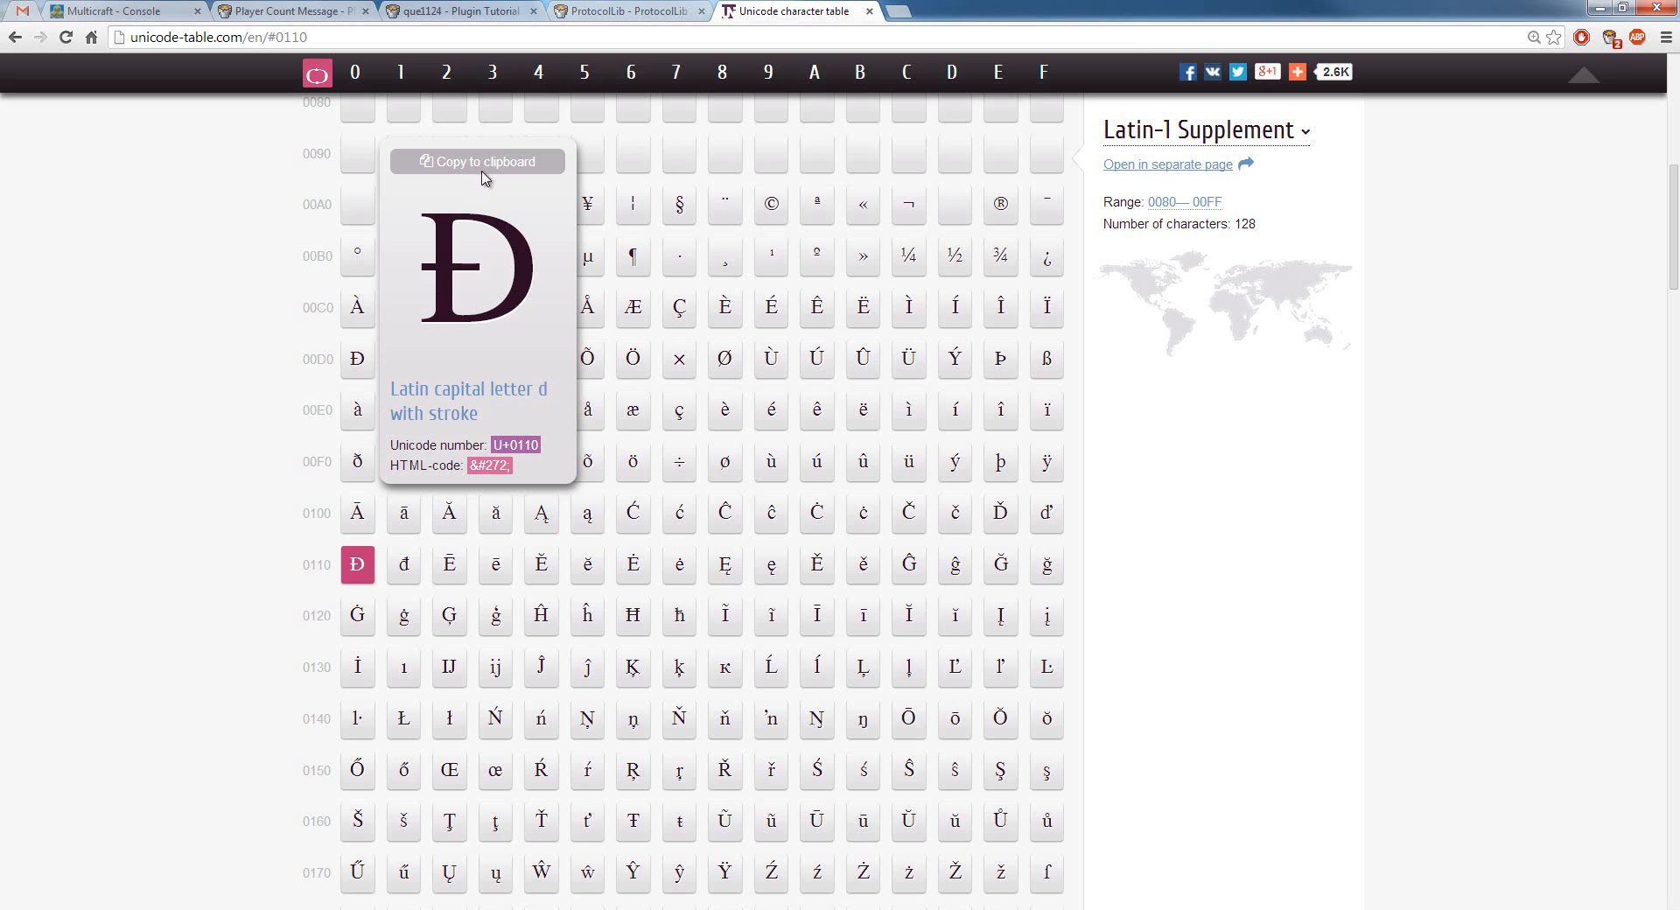
mouse_move(405, 208)
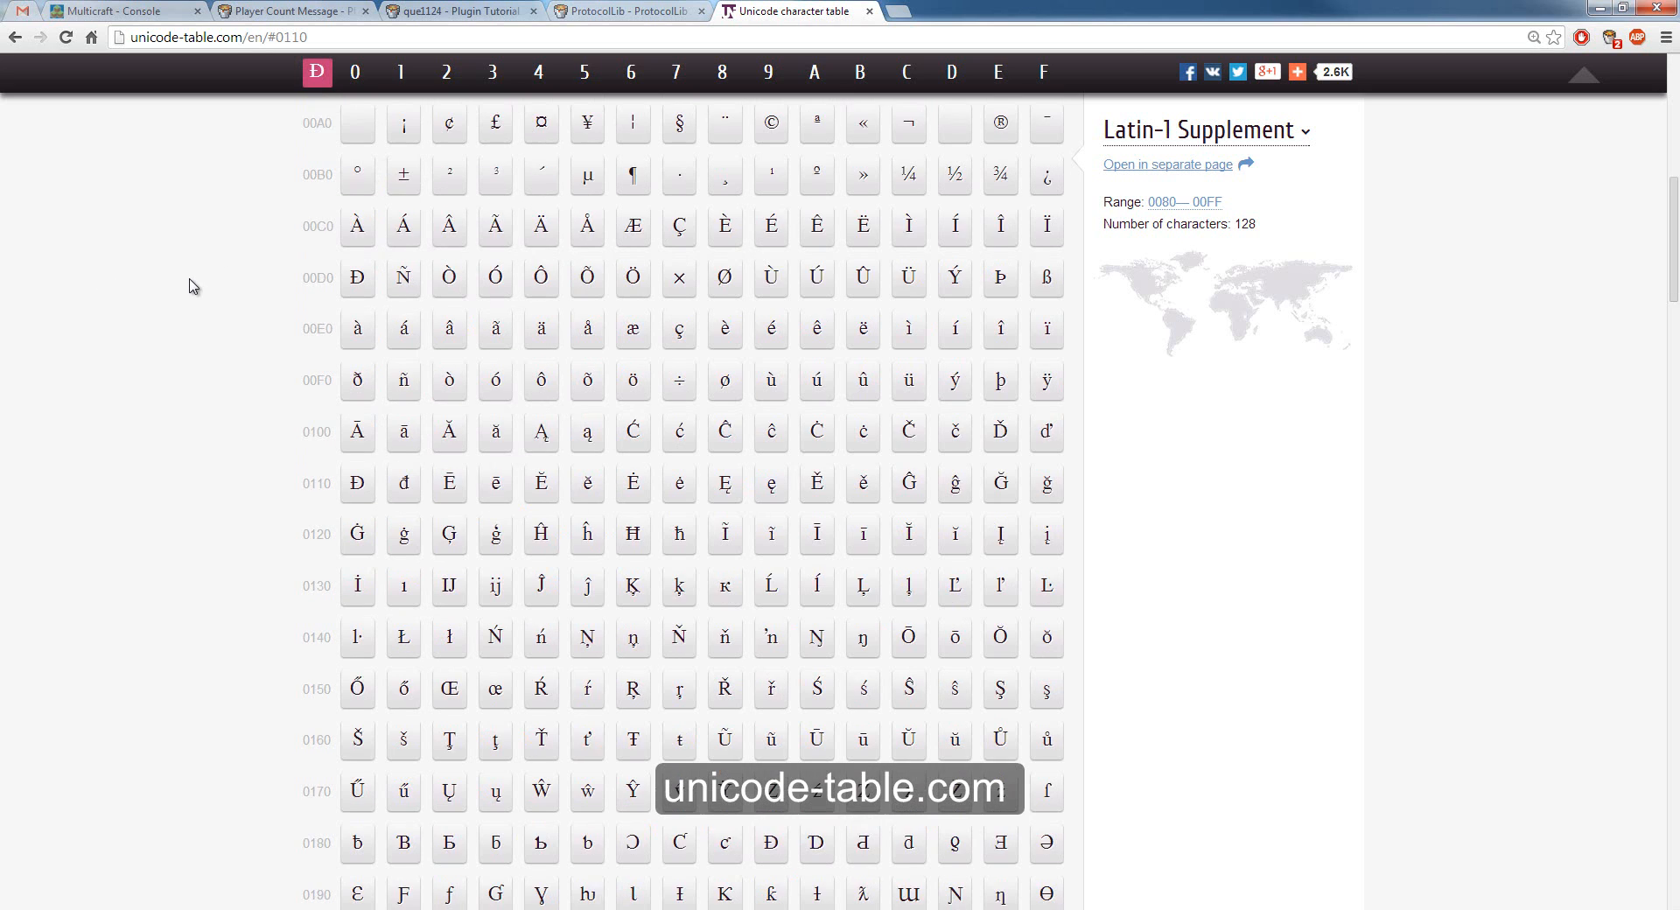
Scroll unicode-table.com to find the Đ character (U+0110).
scroll("down", 3)
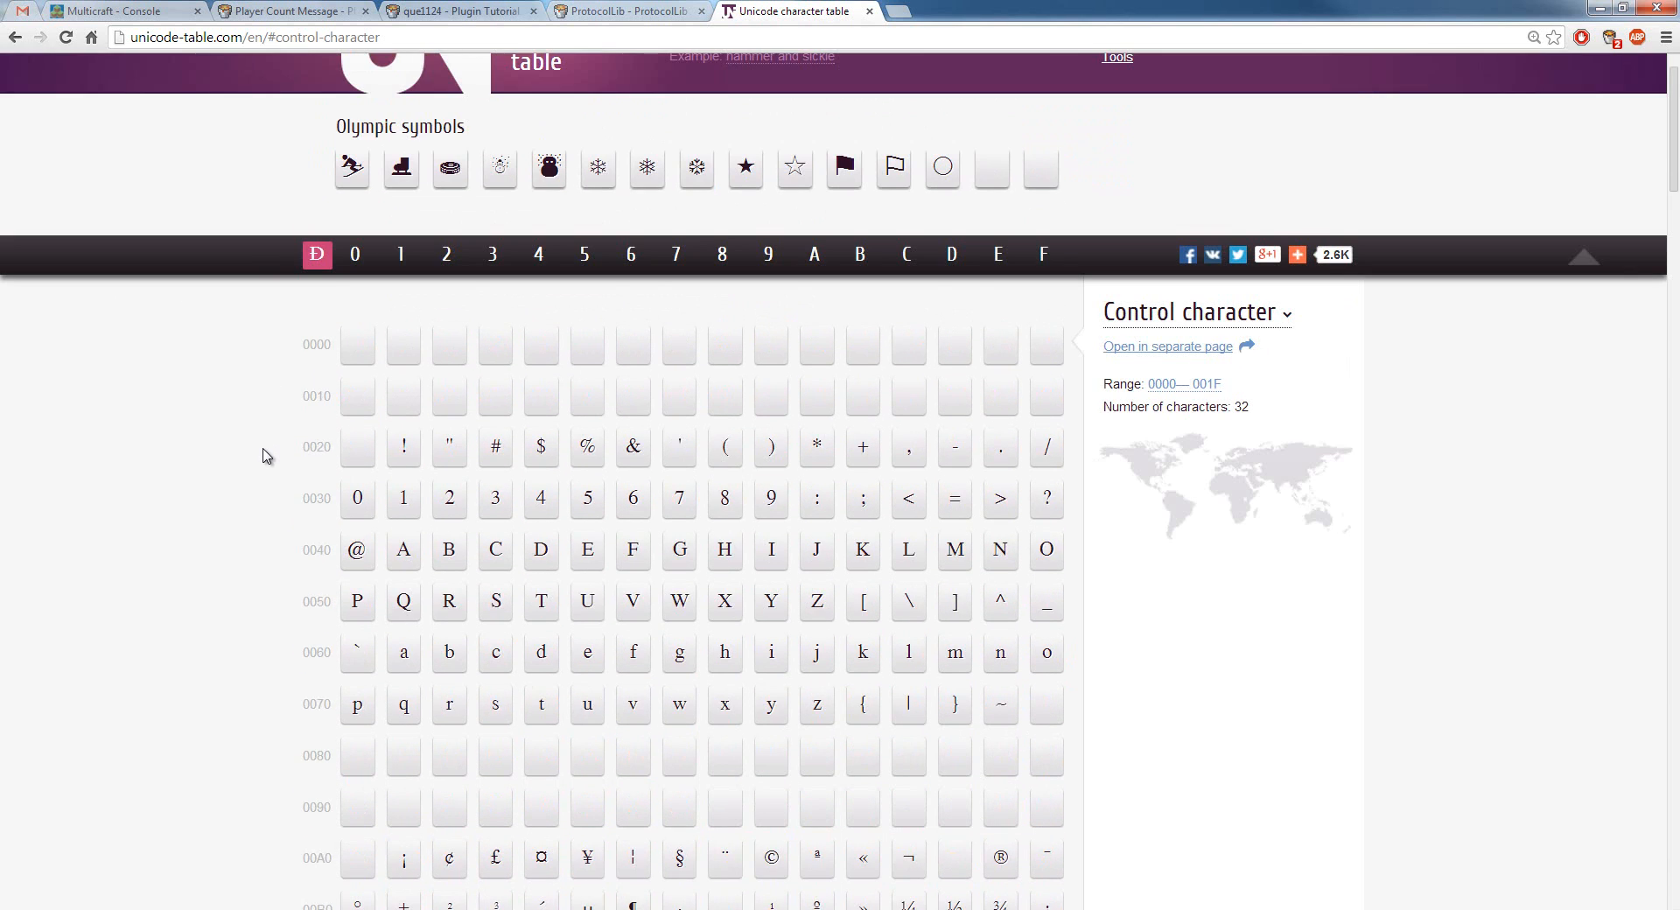
scroll("down", 3)
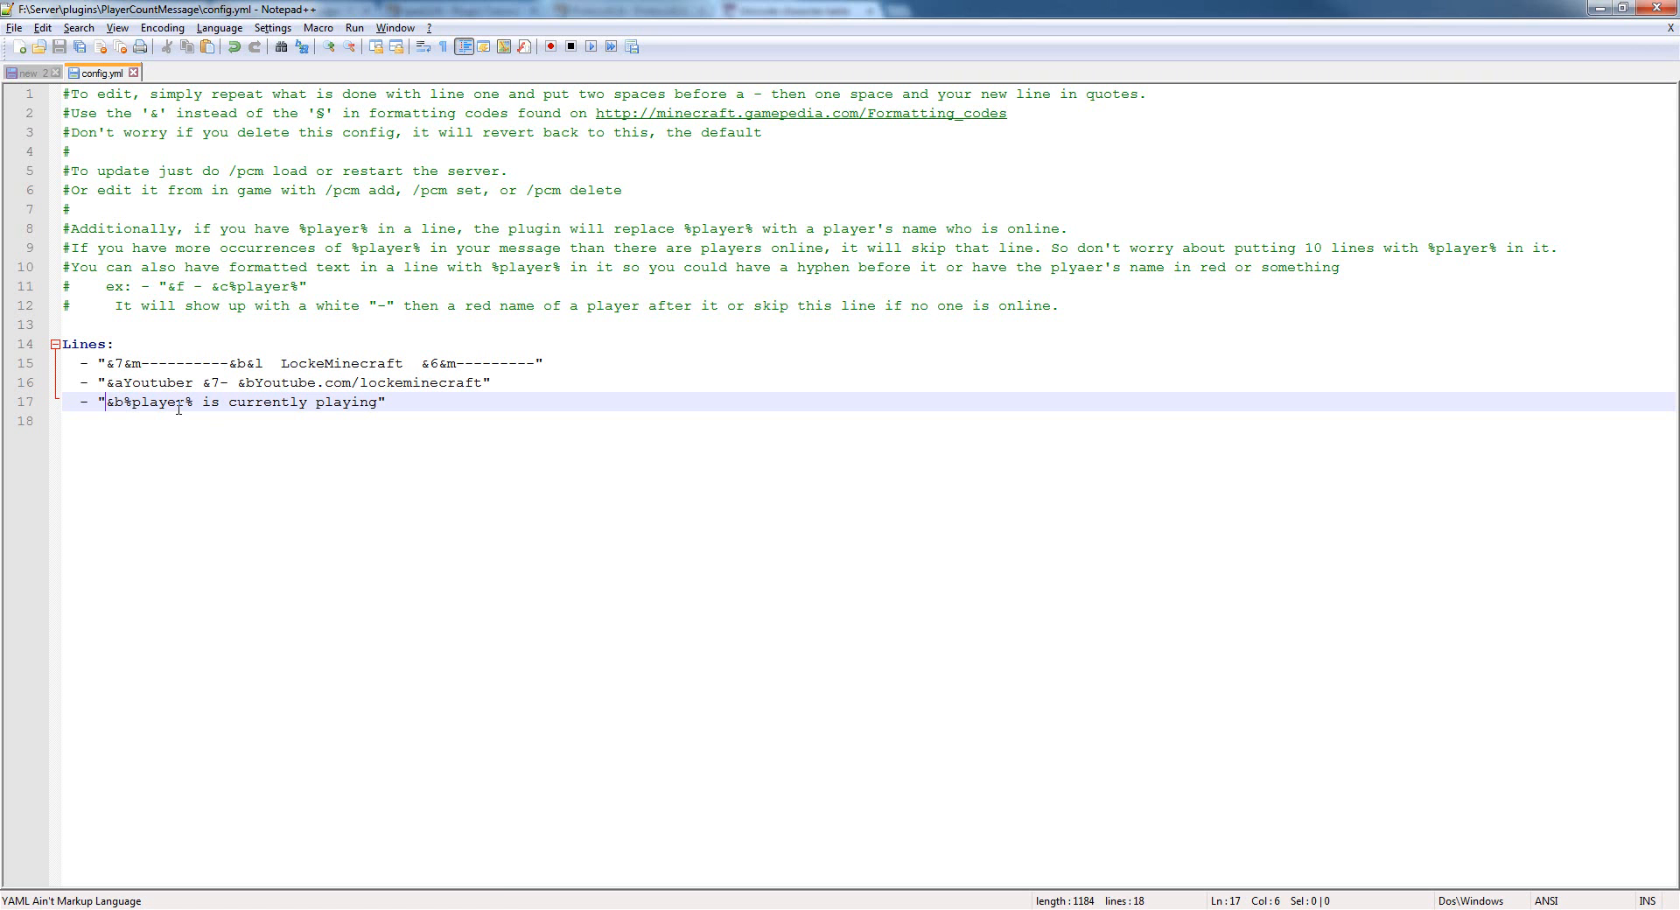
Back in config.yml, type a D character.
type("D")
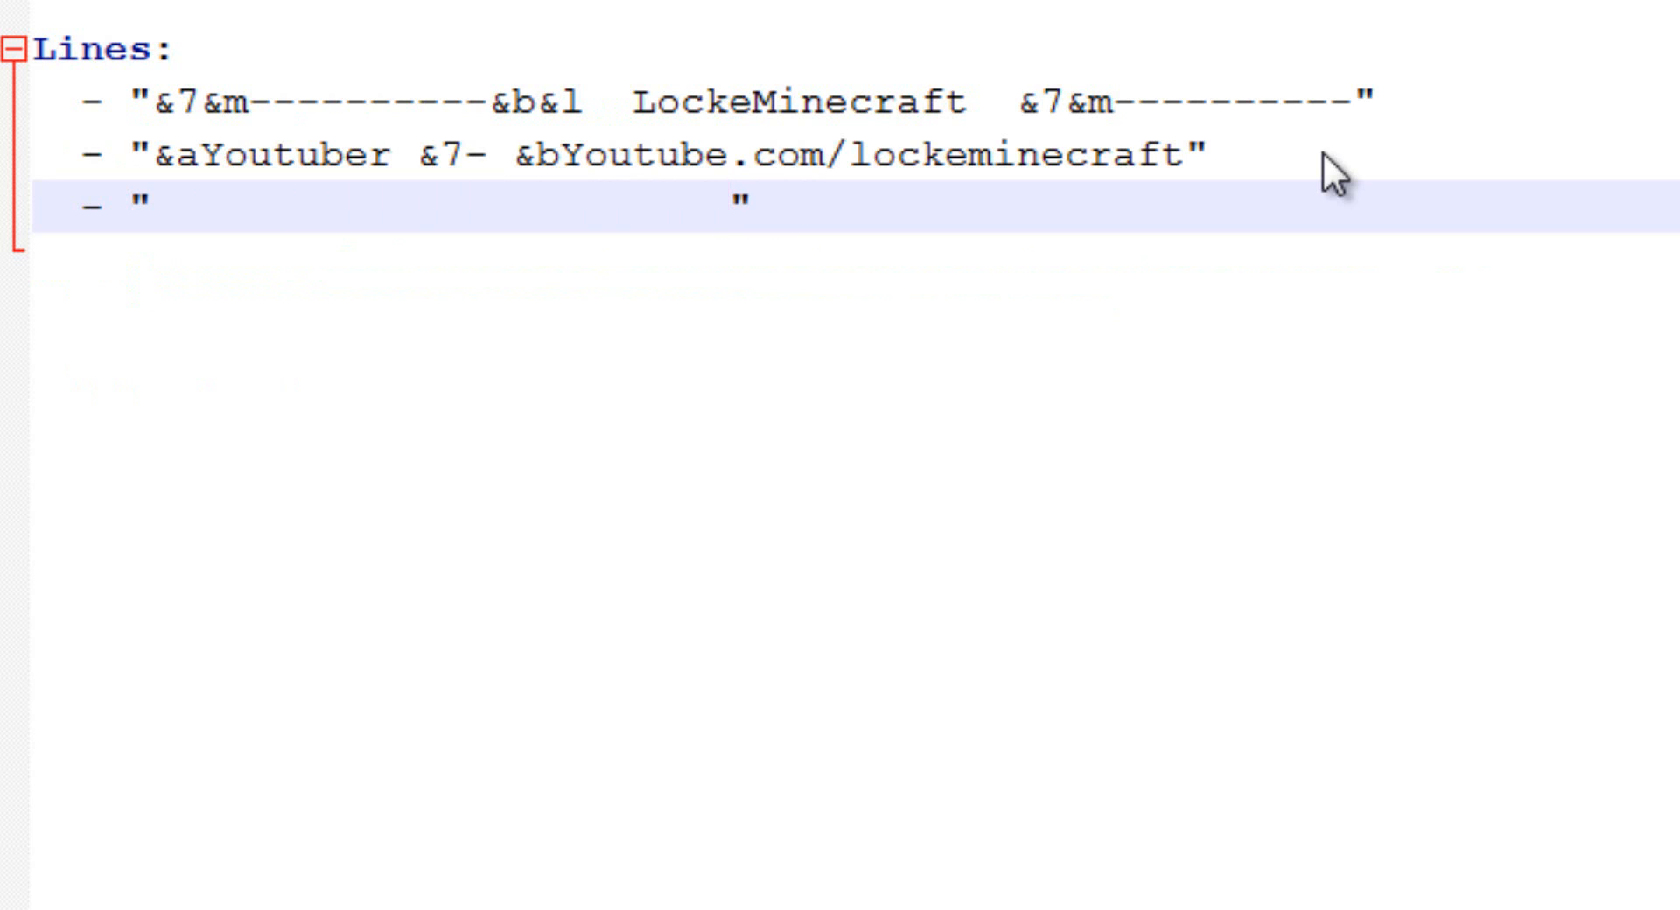
Type 'Centre' into the space-padded third line.
type("Centre")
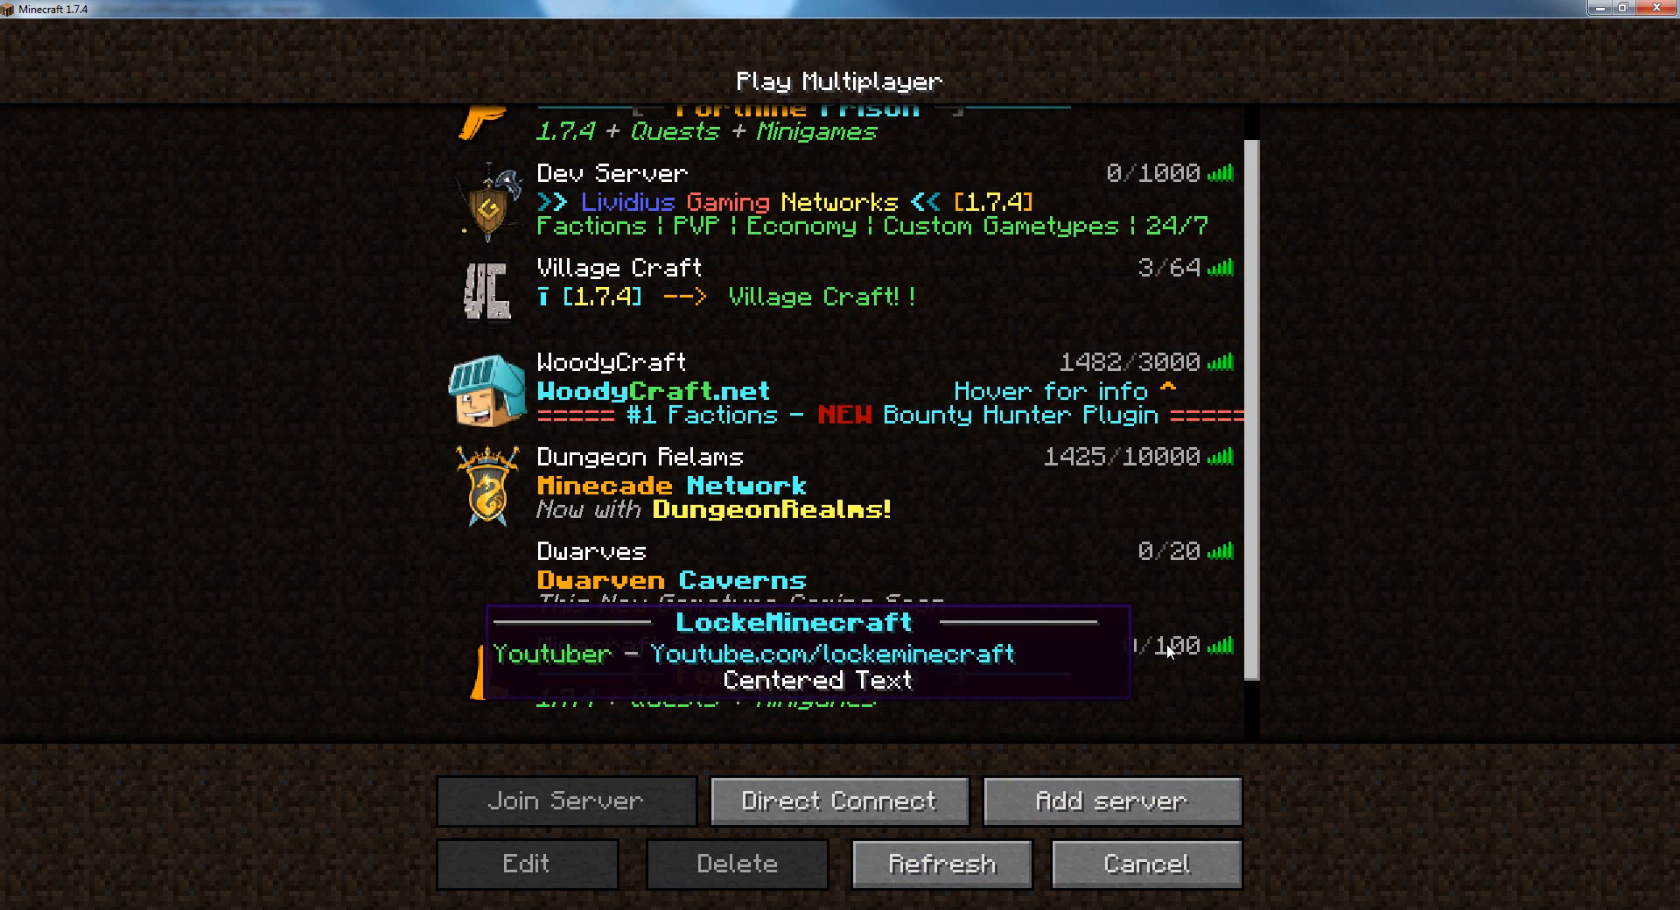
mouse_move(707, 732)
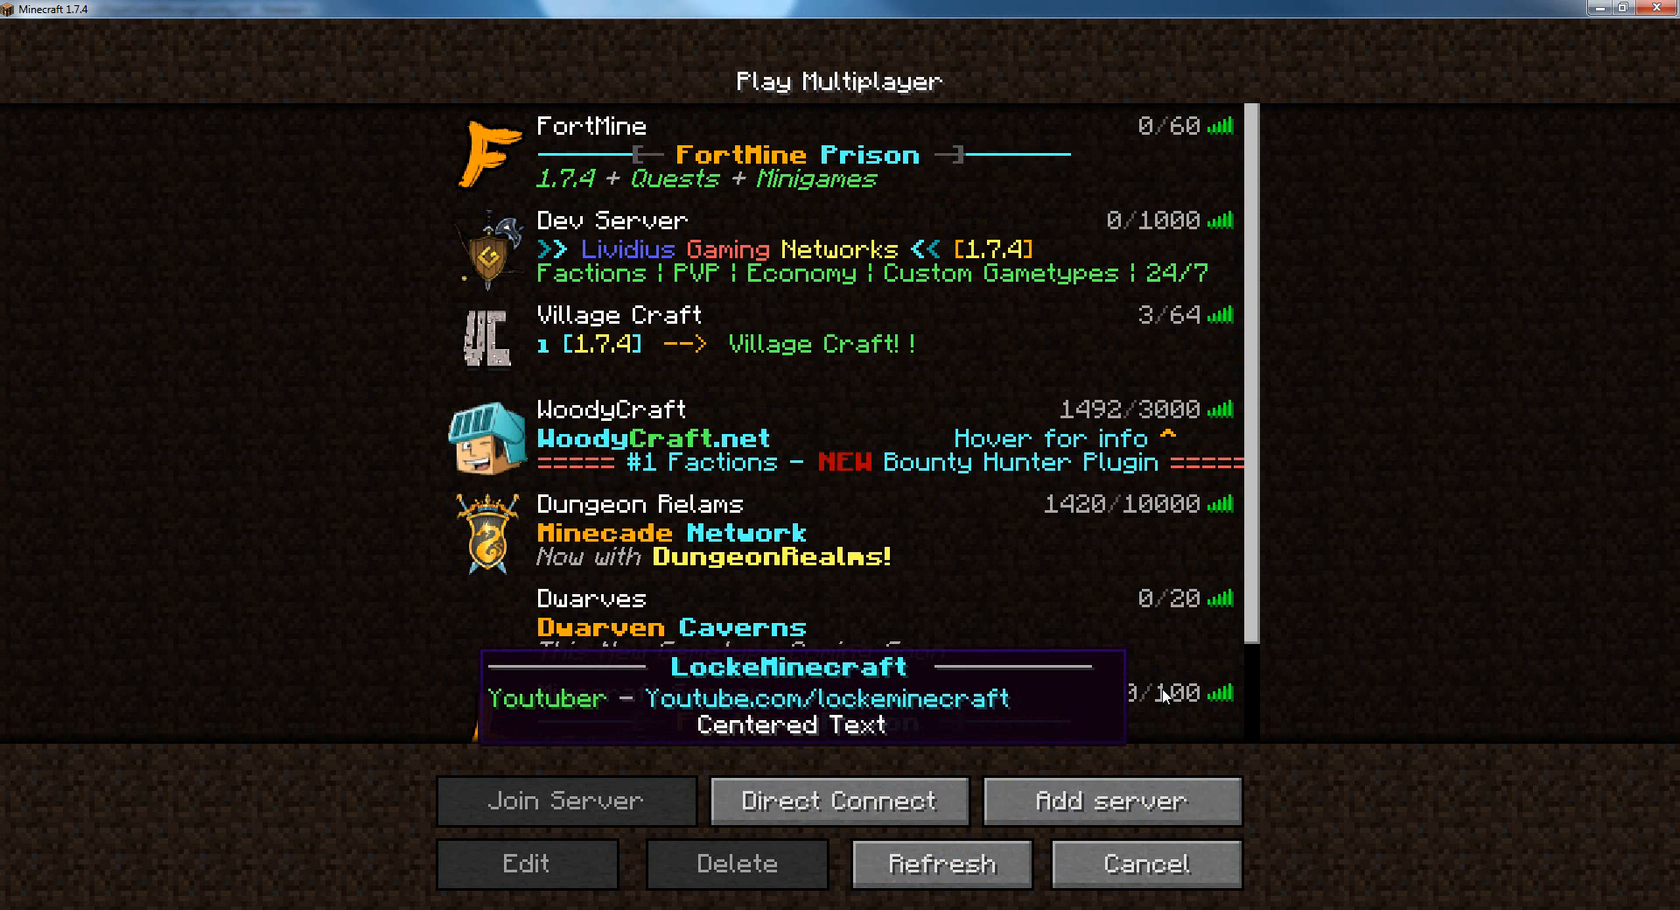
scroll("down", 3)
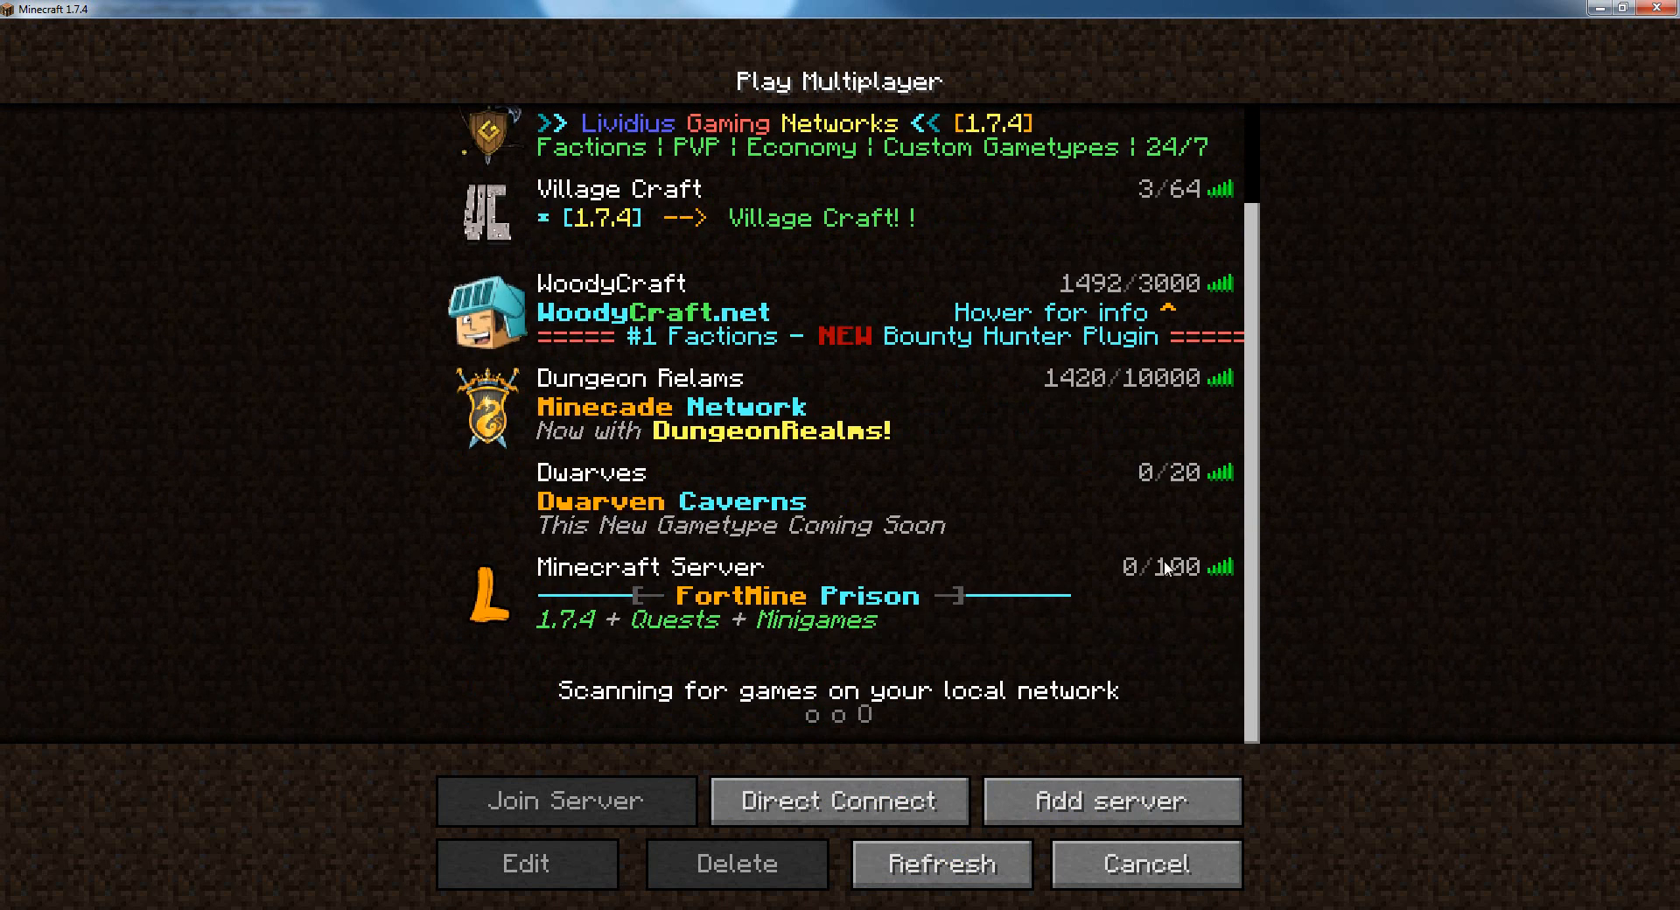
mouse_move(1240, 611)
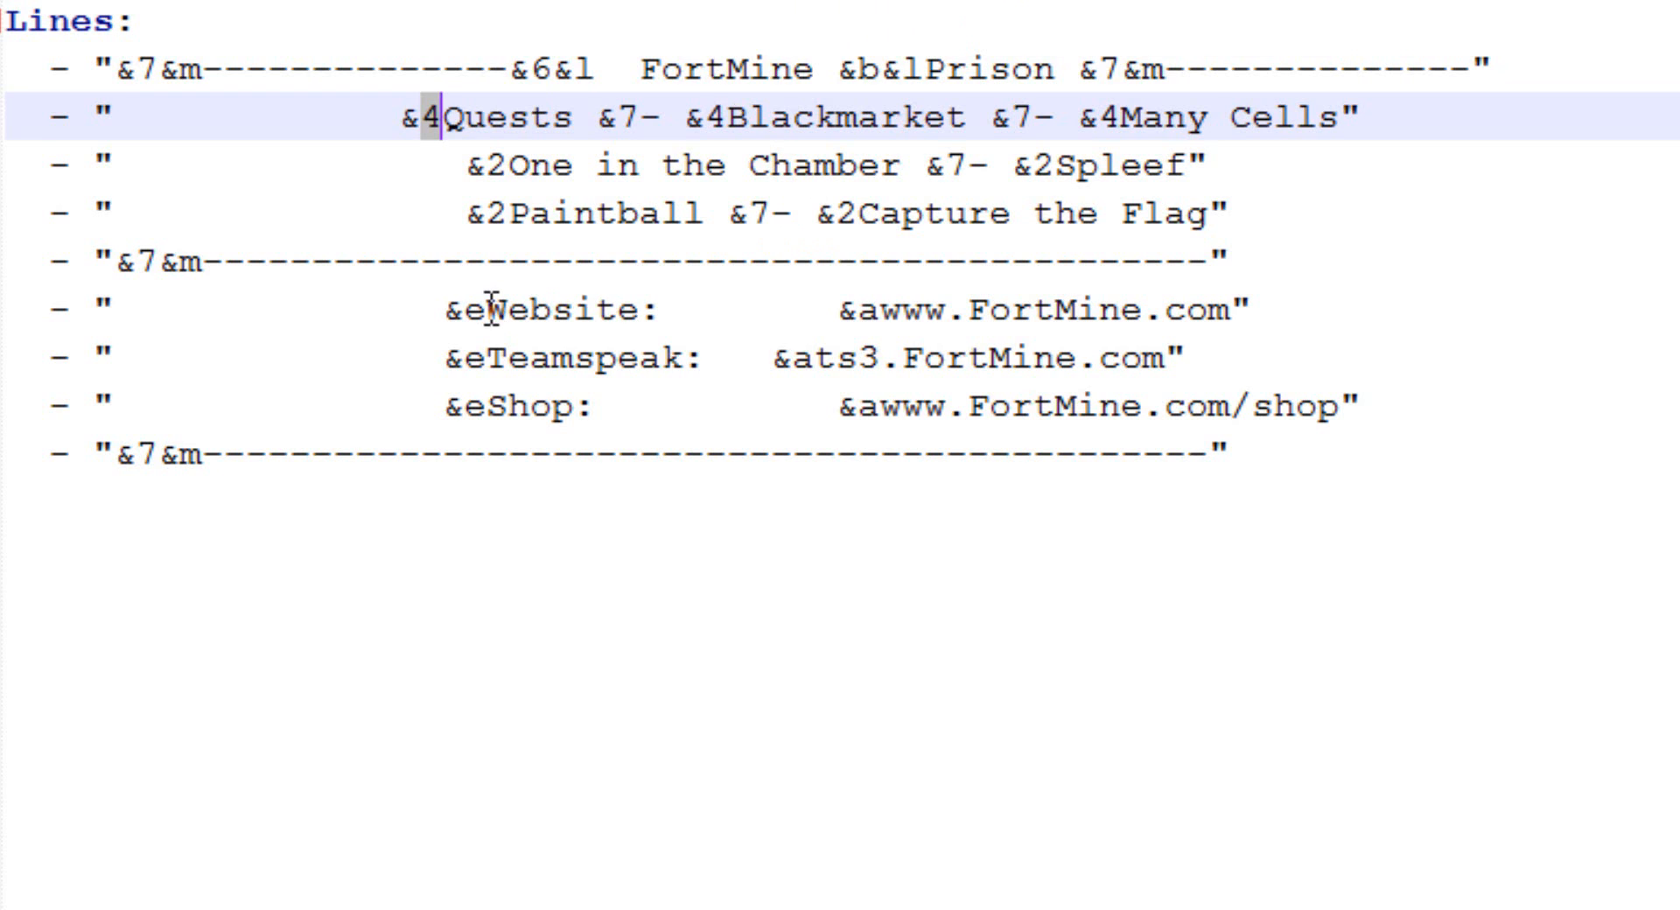
Edit the FortMine lines, selecting the Quests colour code and the Website label.
left_click_drag(444, 118, 1232, 214)
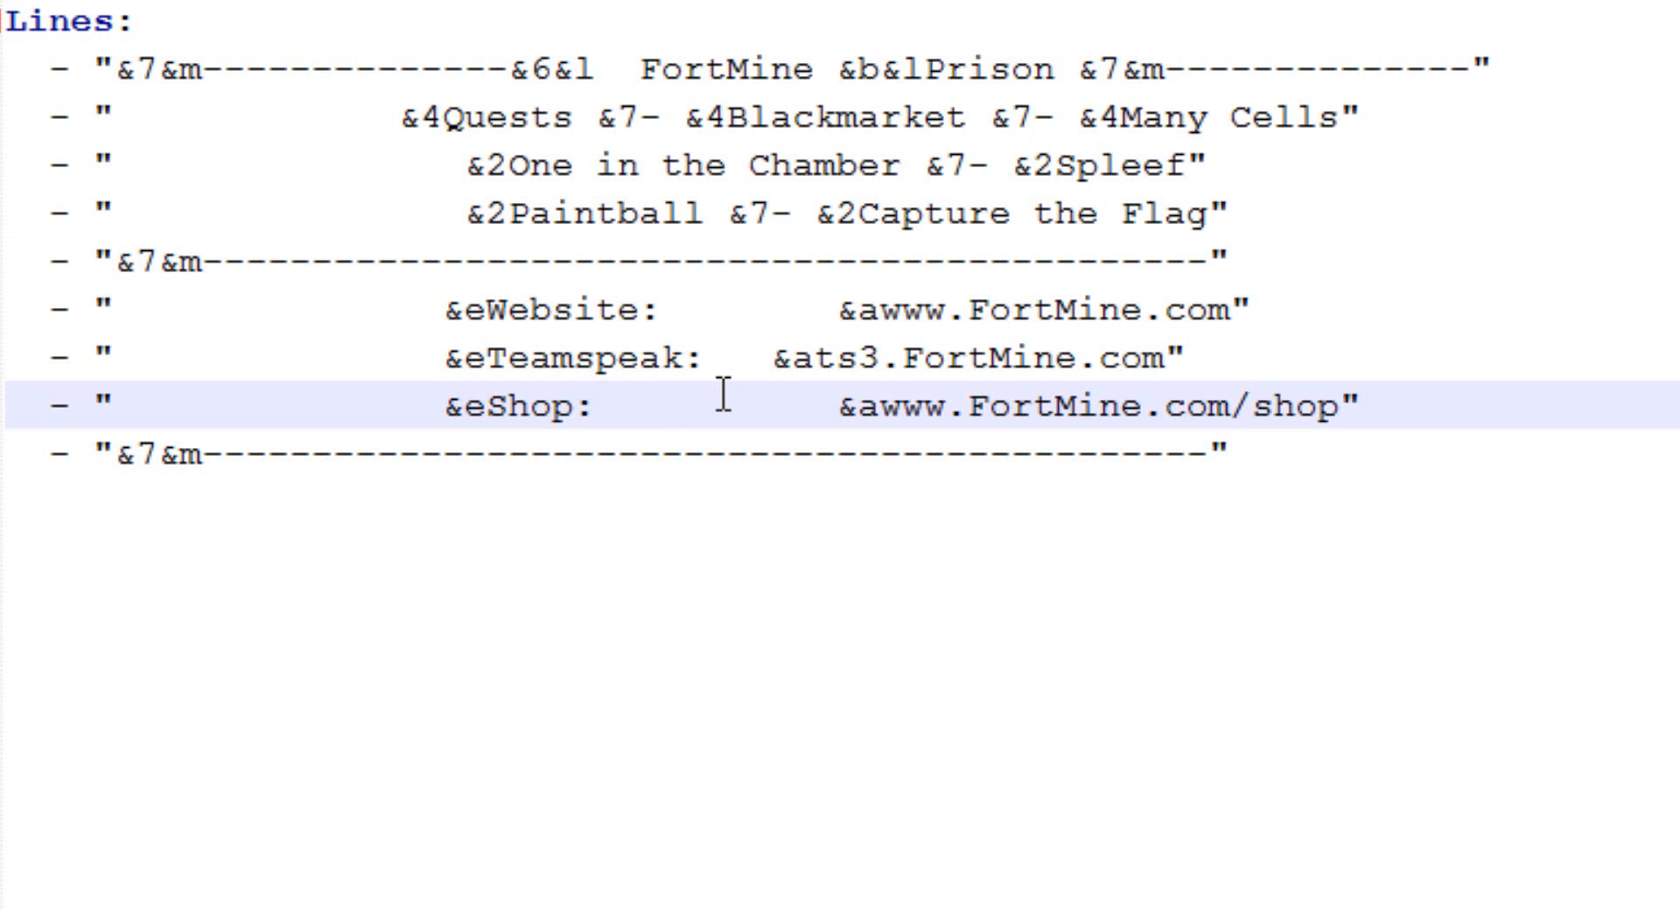
mouse_move(798, 405)
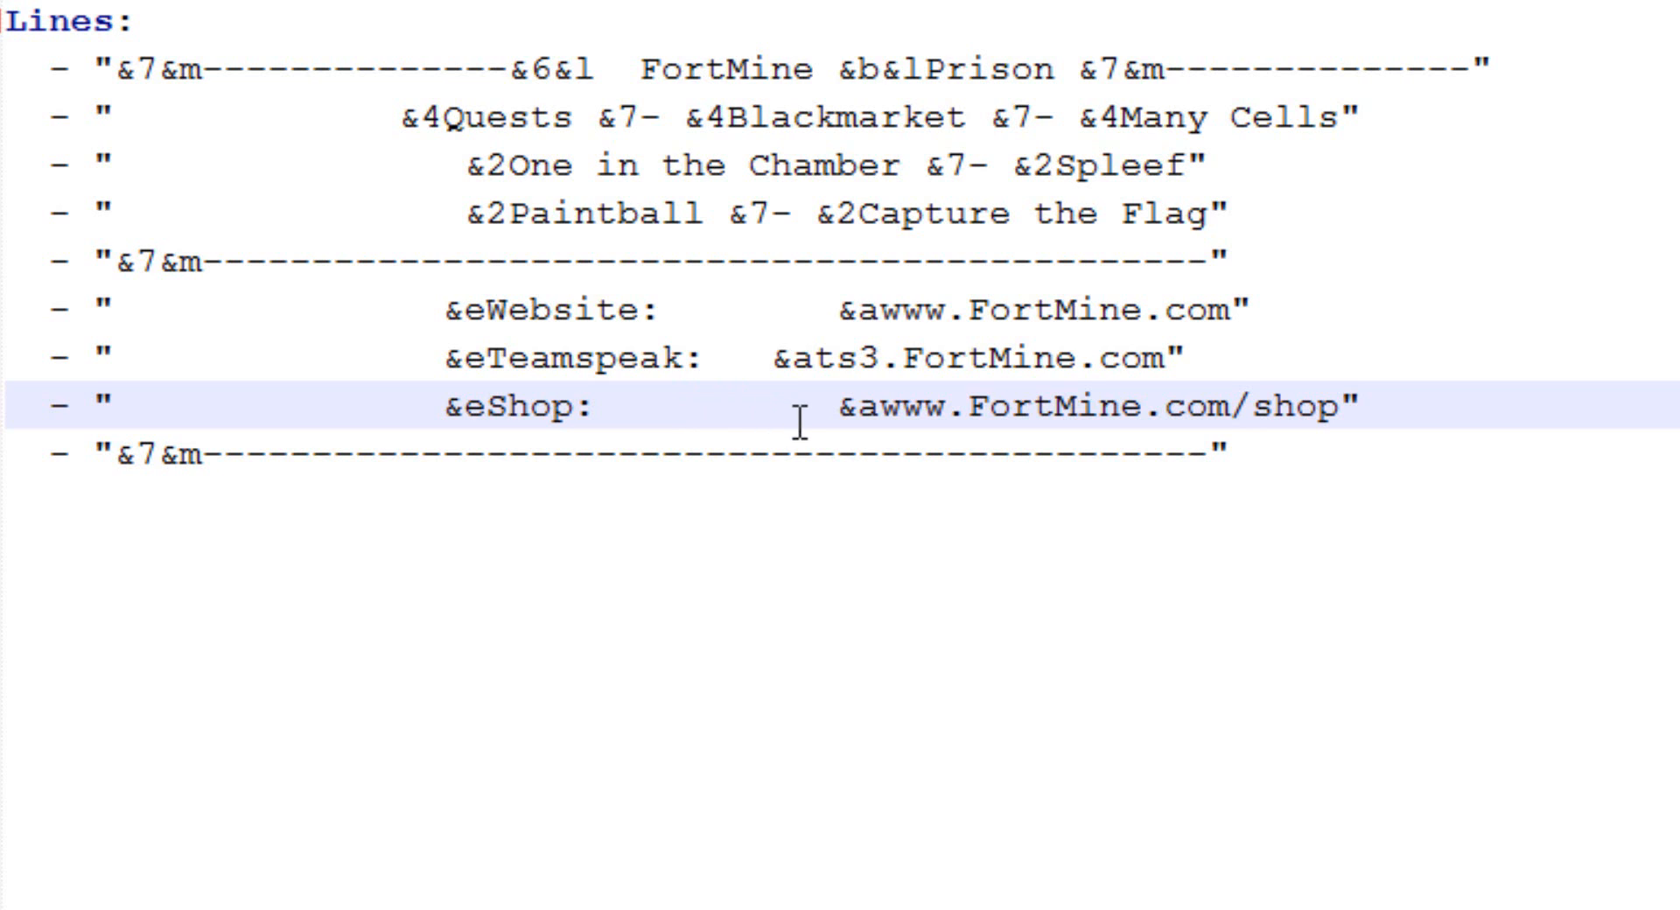
double_click(546, 310)
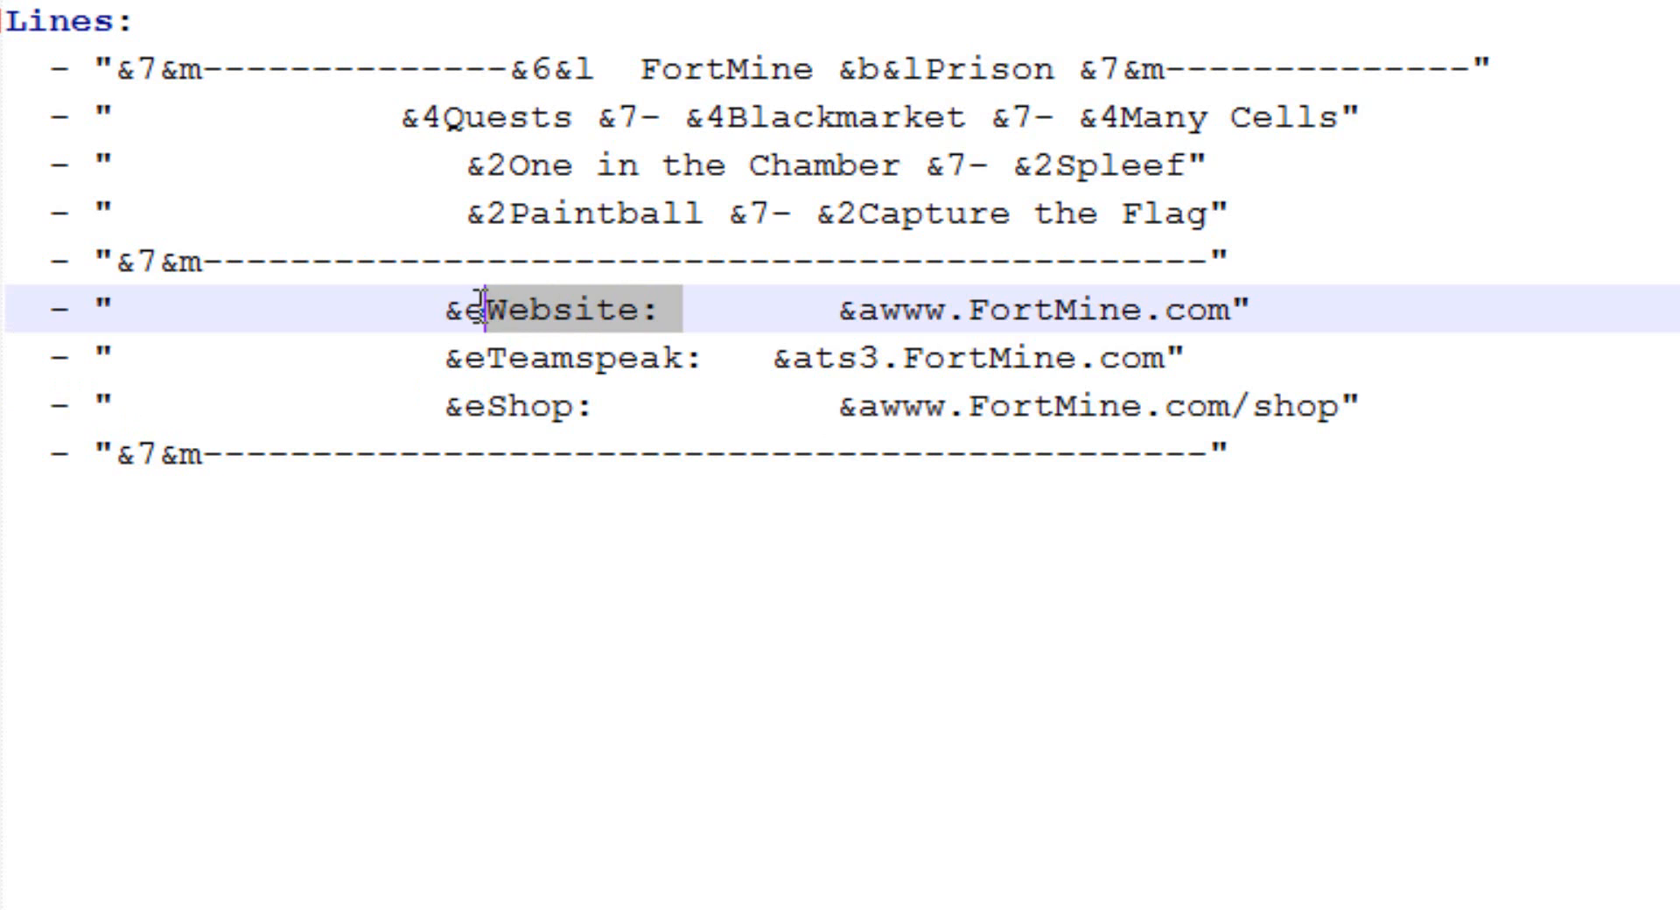
left_click(589, 357)
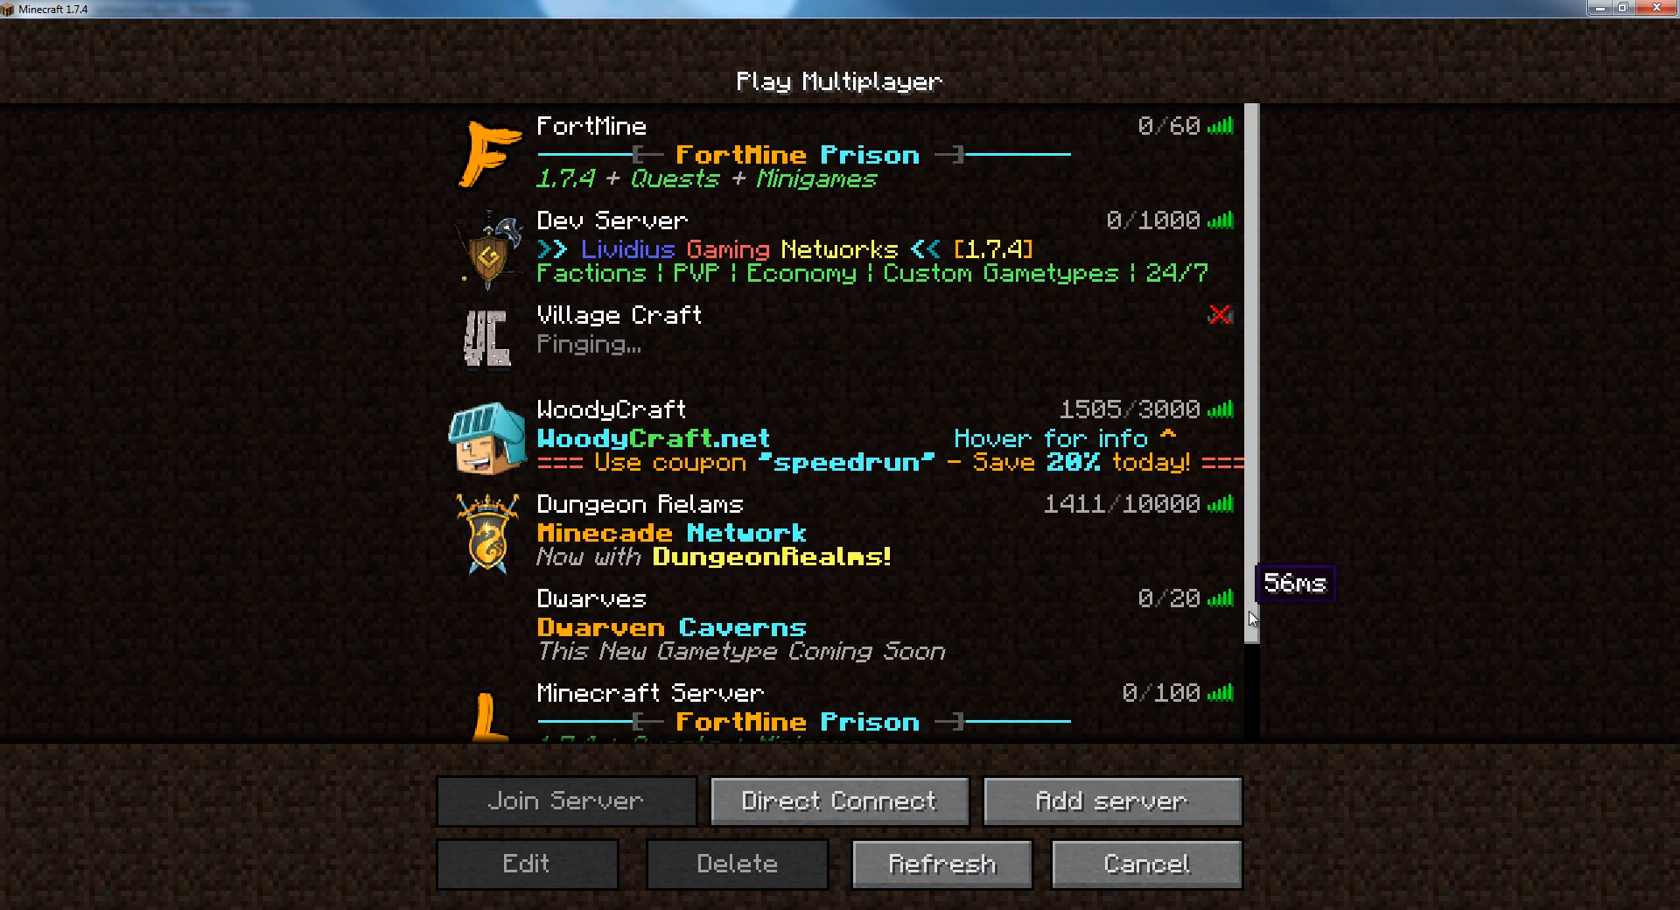
Scroll the refreshed server list down to the FortMine Prison server.
scroll("down", 3)
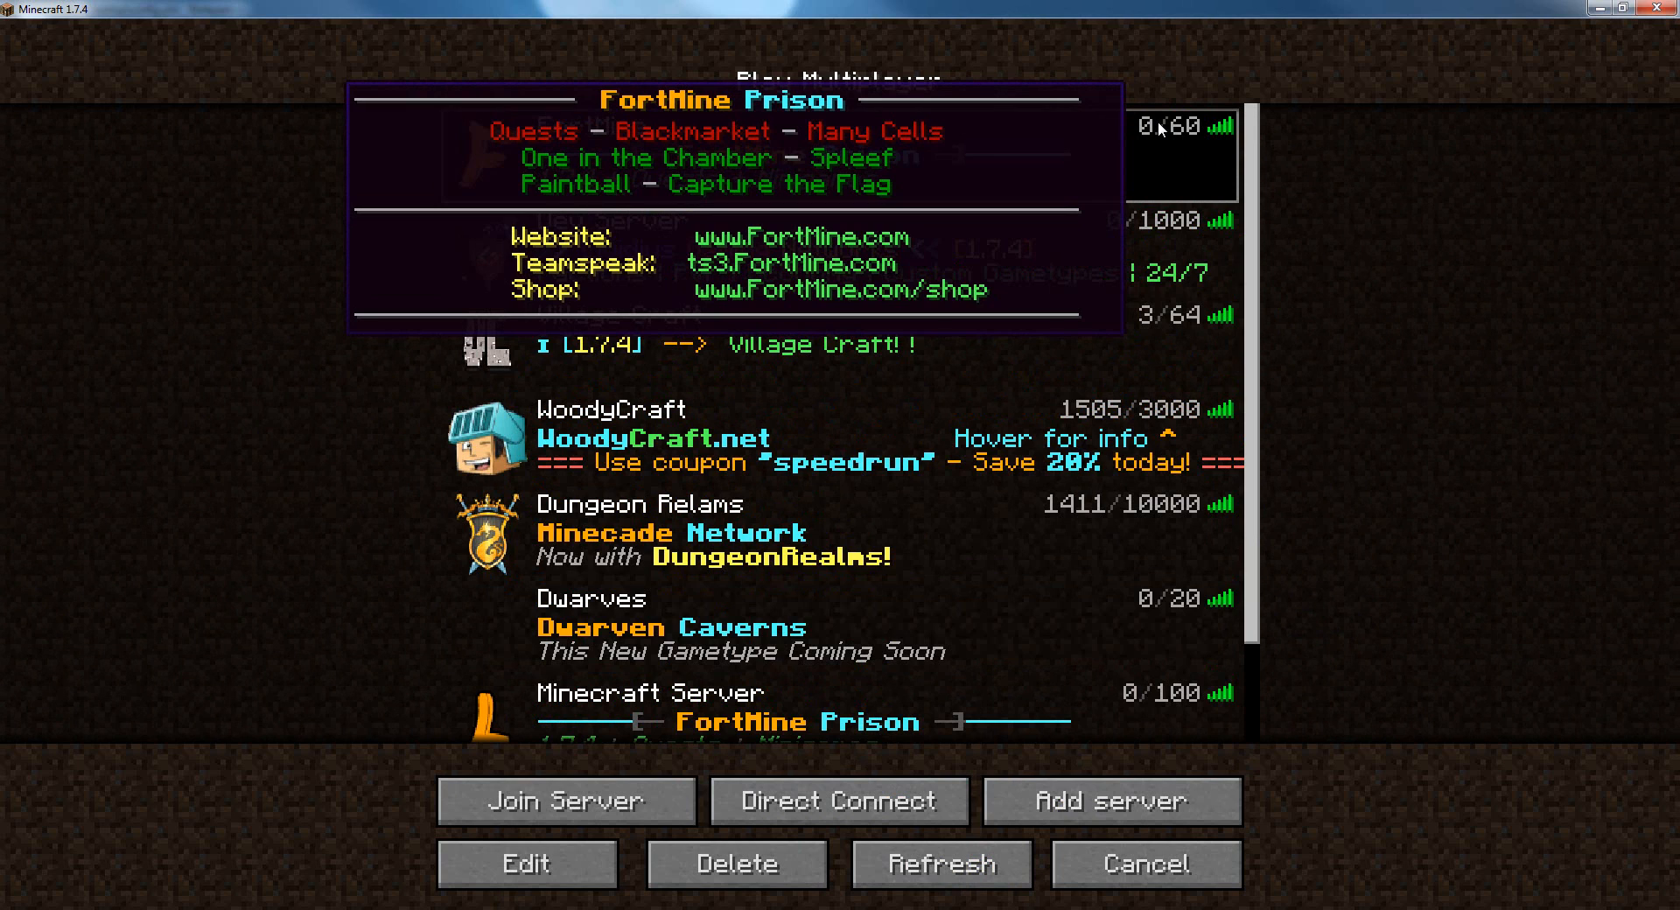
mouse_move(1206, 122)
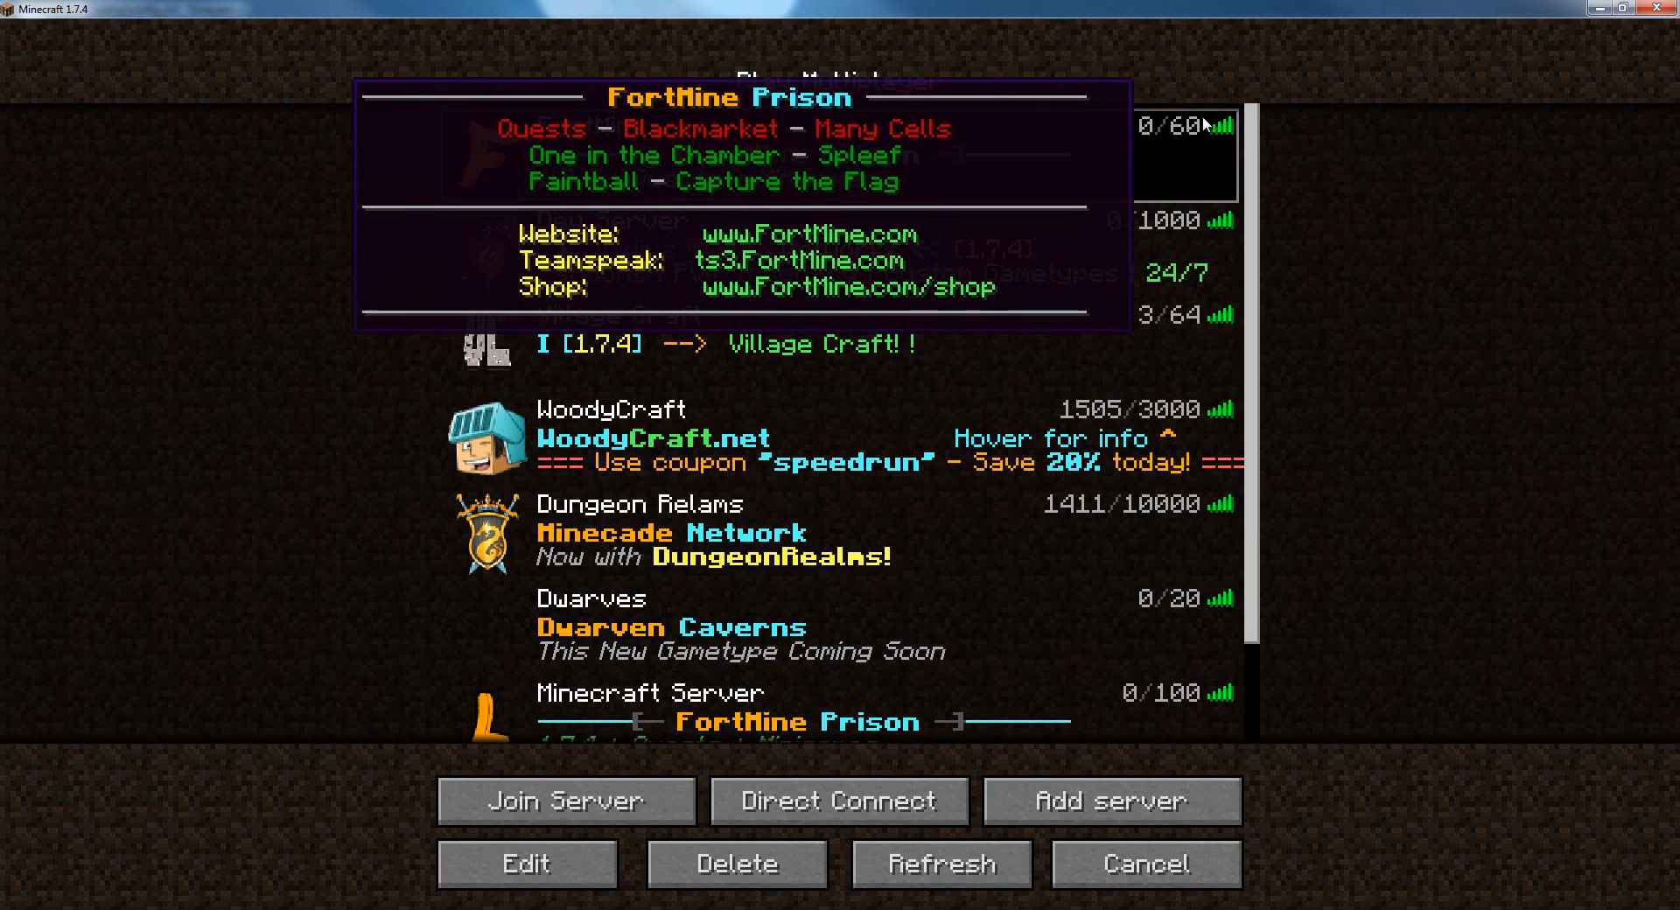